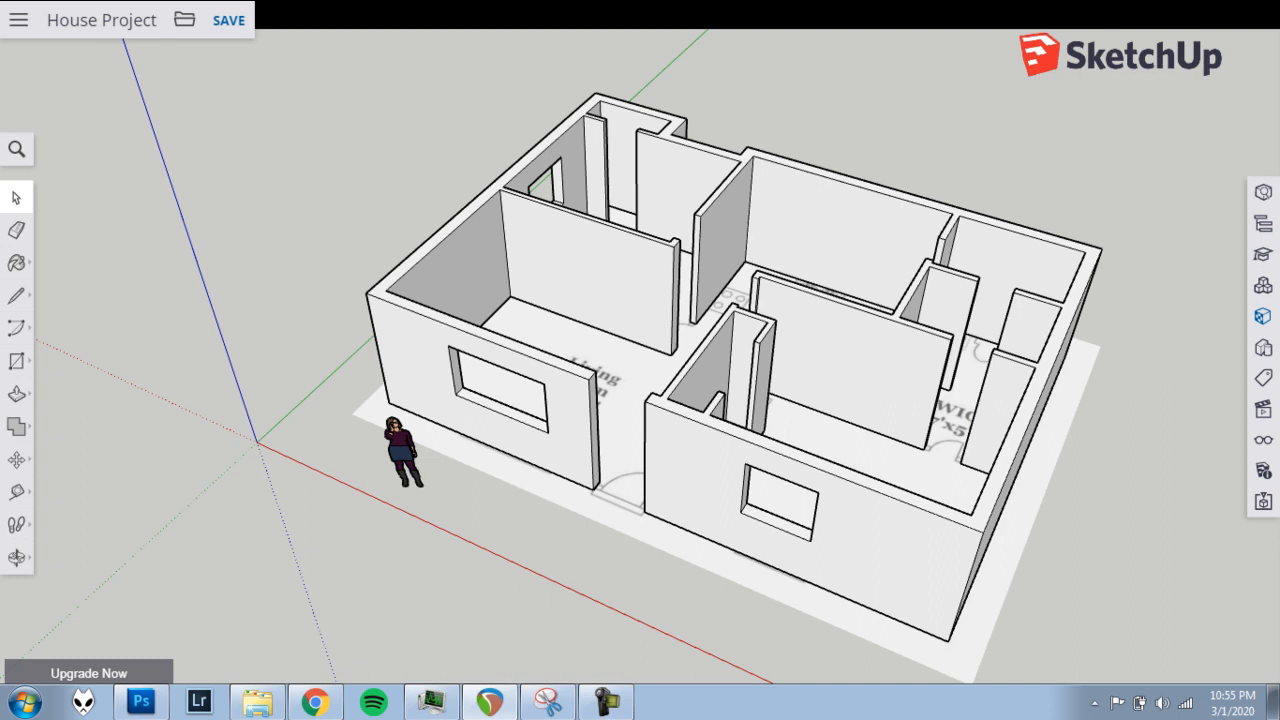
pyautogui.moveTo(444, 452)
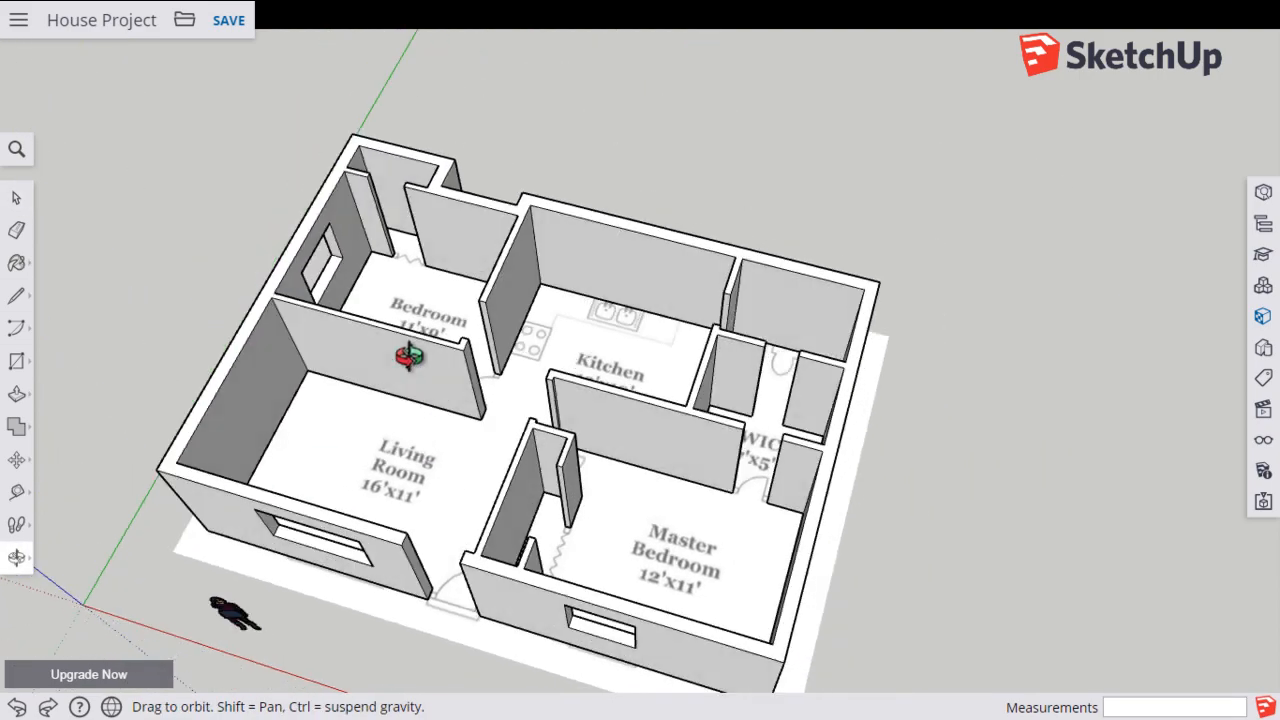
# Step: Orbit and tilt the view to look down onto the floor plan near the front doorway
pyautogui.moveTo(410, 360); pyautogui.dragTo(570, 480)
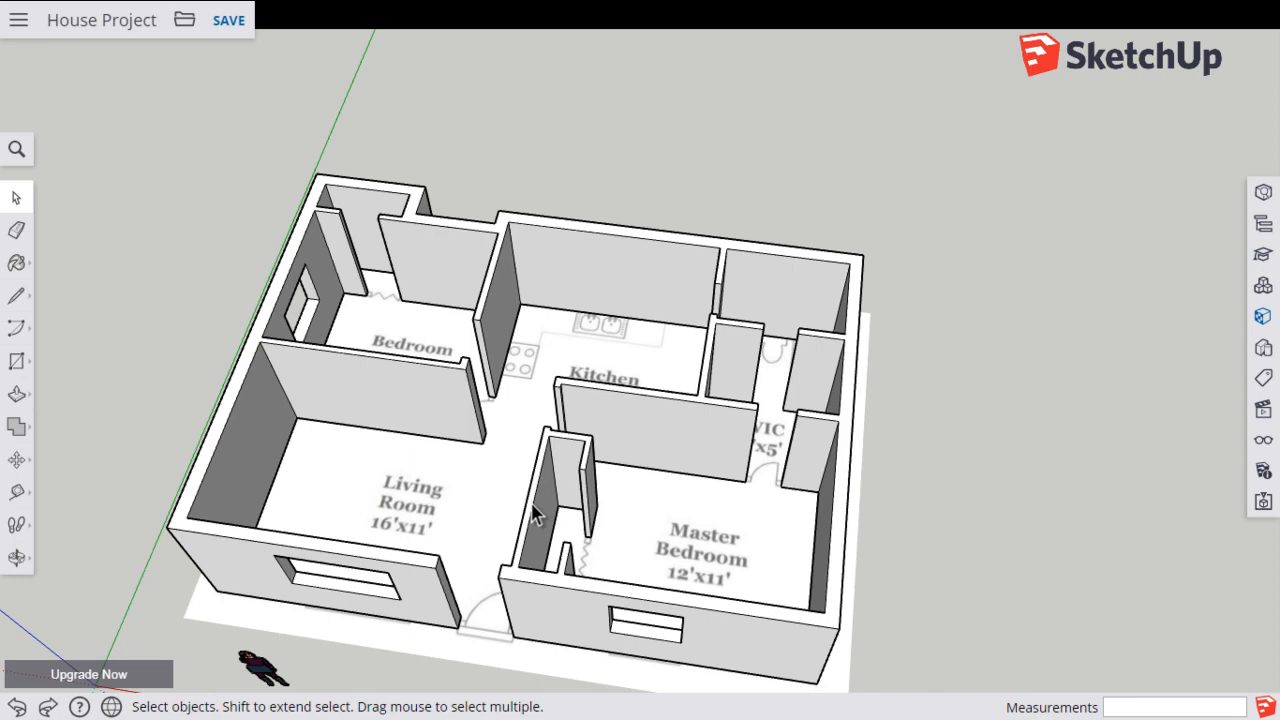
pyautogui.moveTo(540, 516); pyautogui.dragTo(596, 420)
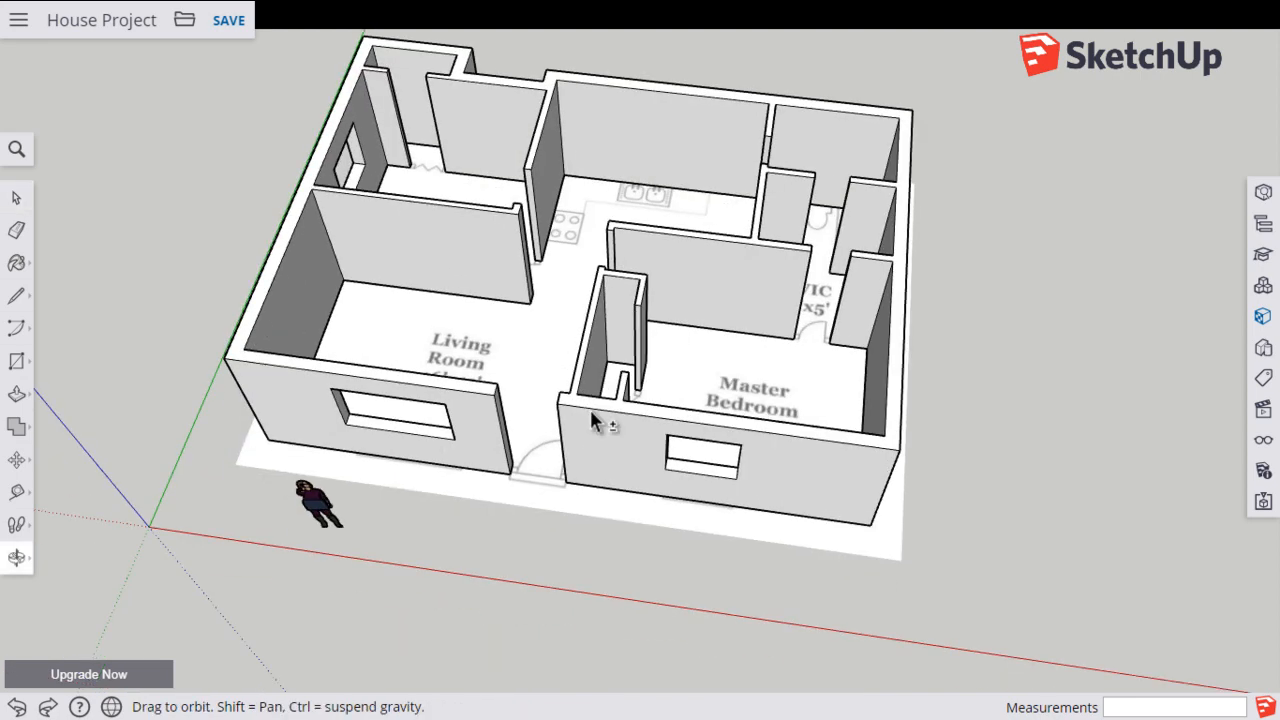
pyautogui.moveTo(590, 420); pyautogui.dragTo(644, 340)
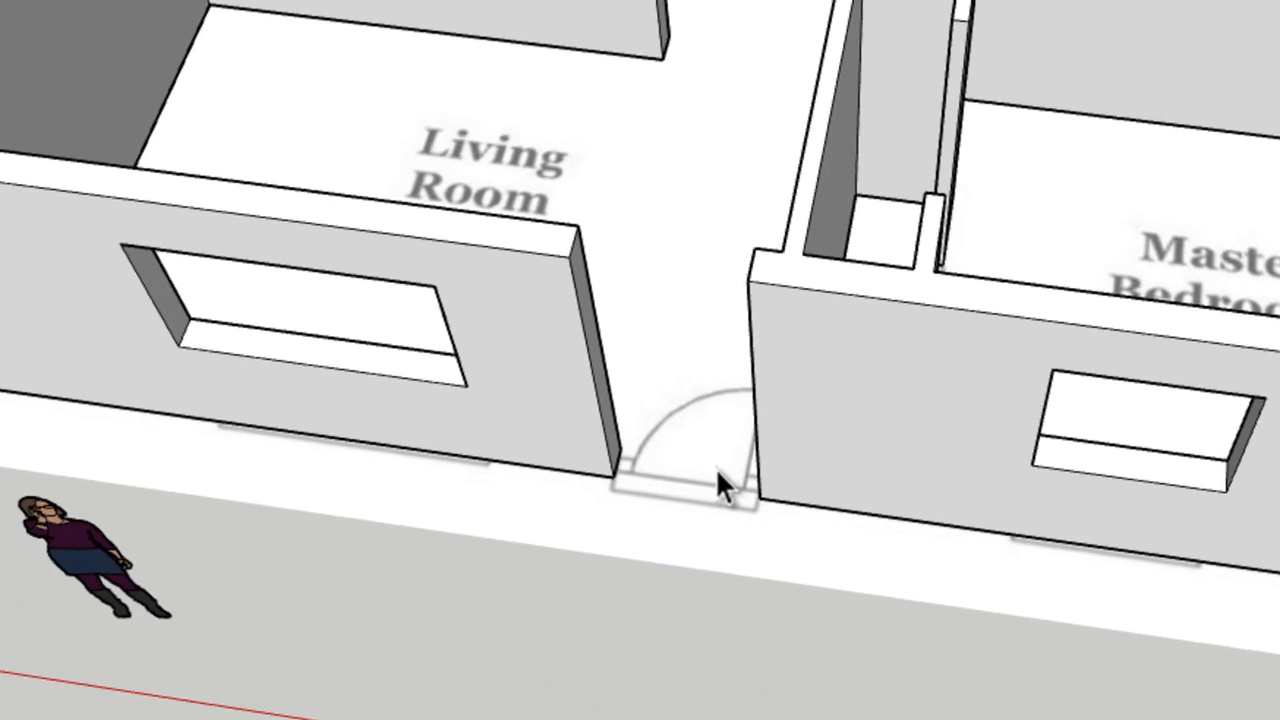
pyautogui.moveTo(764, 510)
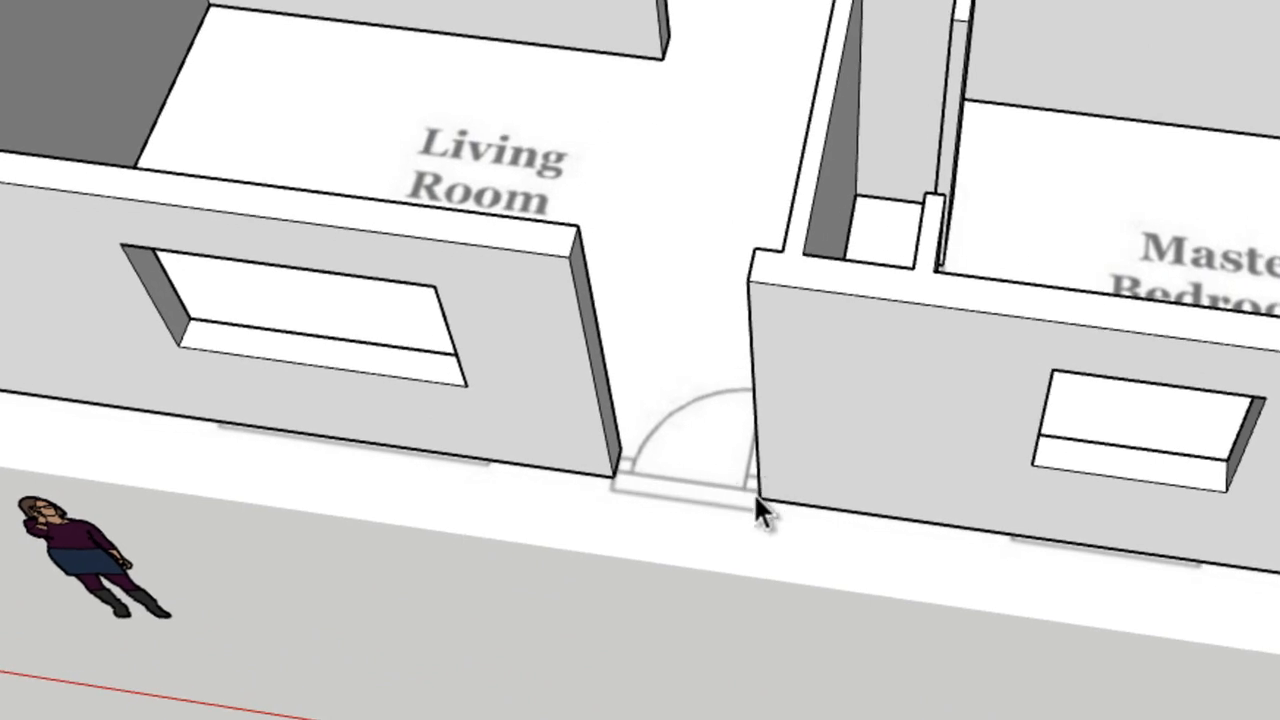
pyautogui.moveTo(596, 530)
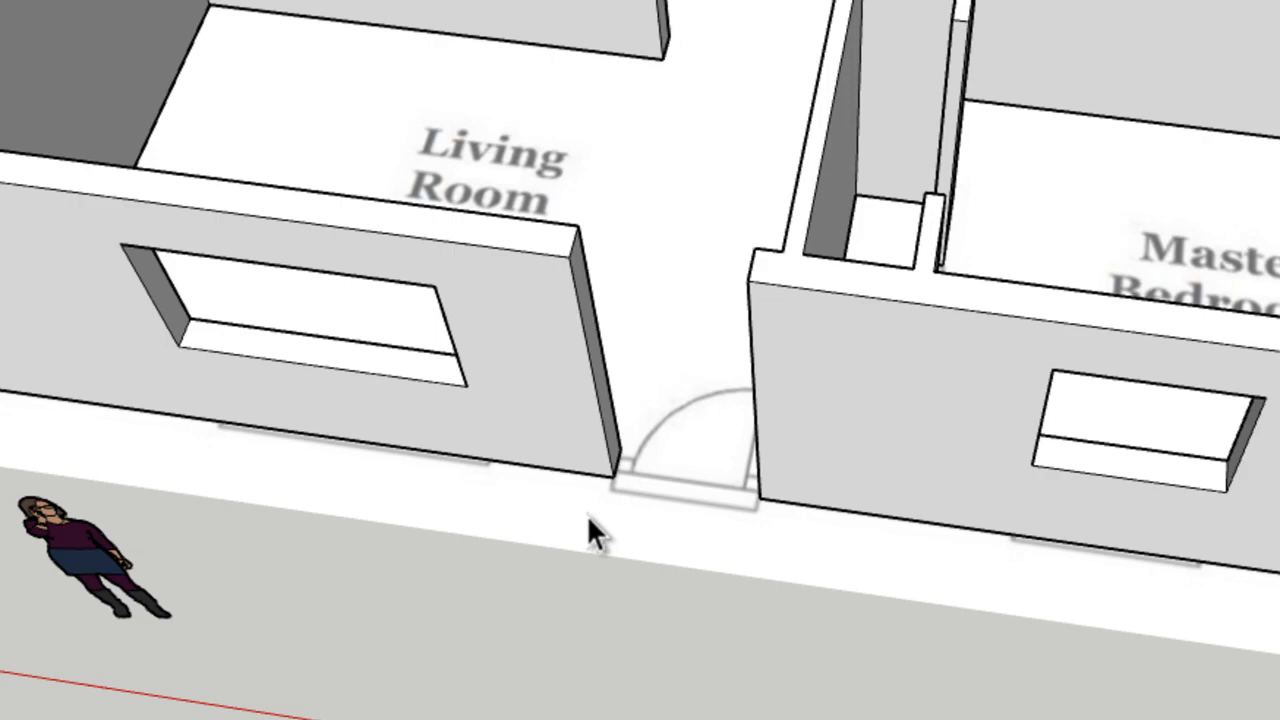
pyautogui.moveTo(730, 470)
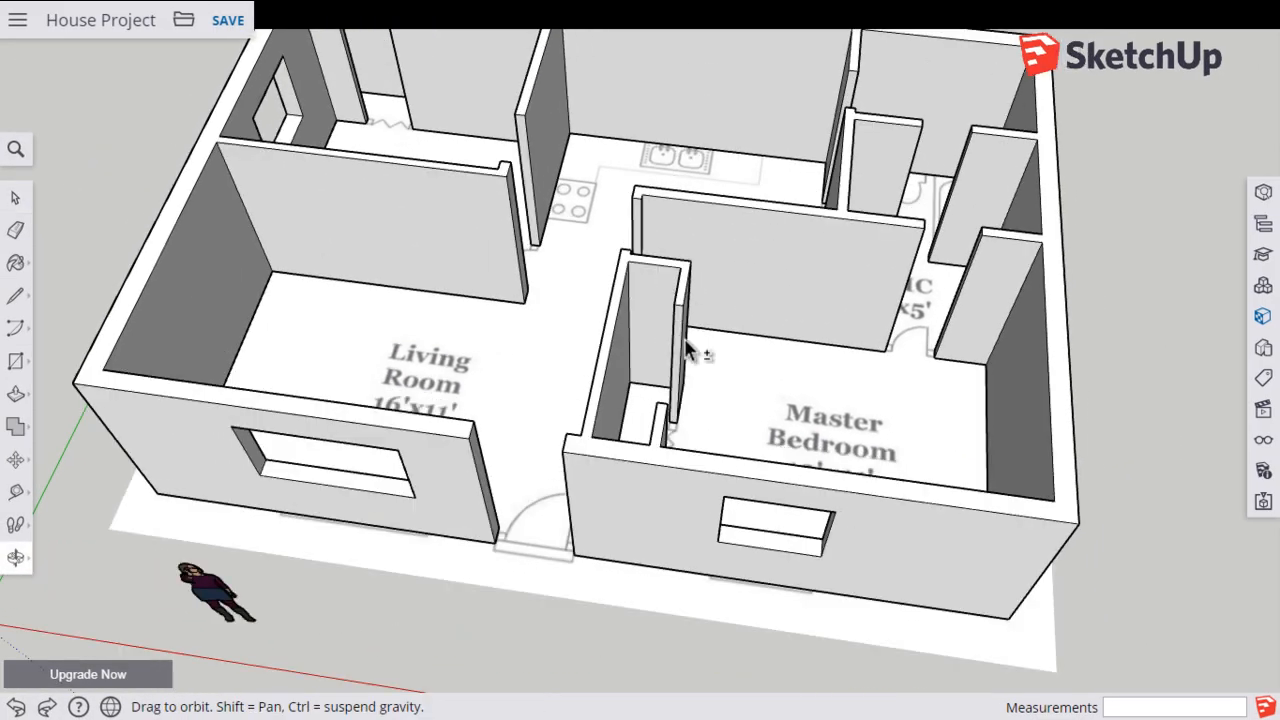
pyautogui.moveTo(690, 350); pyautogui.dragTo(600, 464)
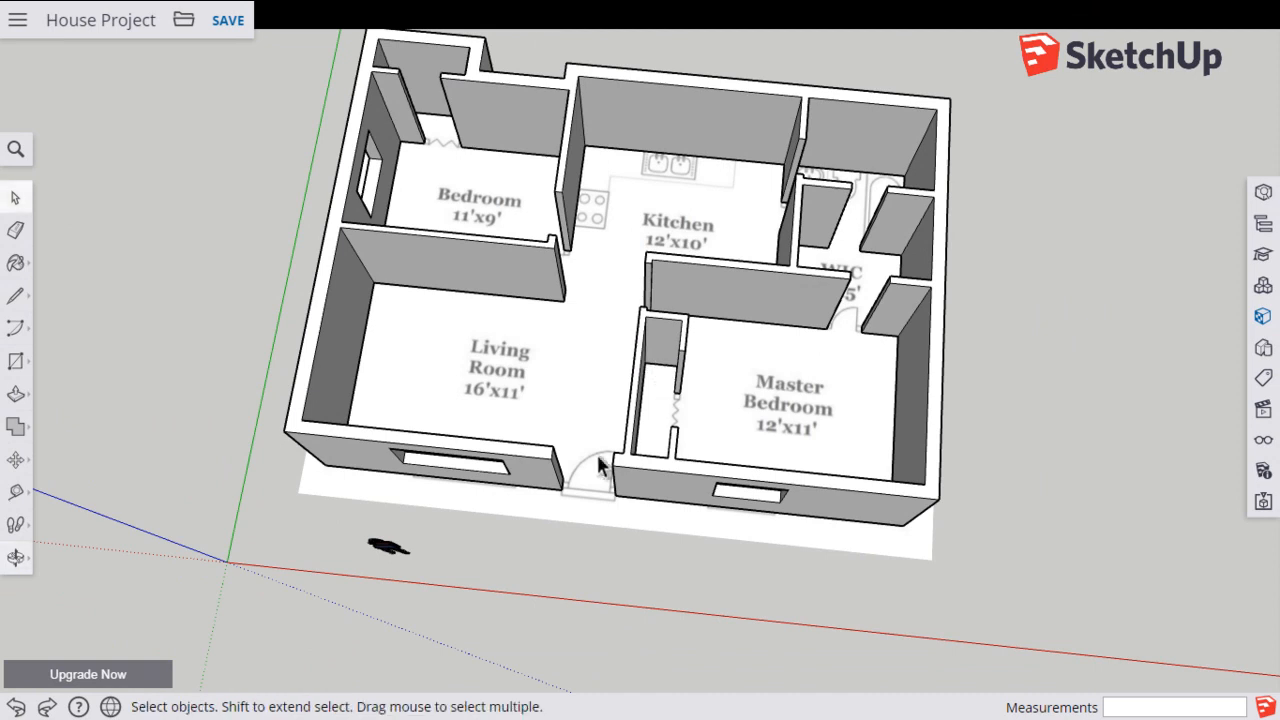
pyautogui.moveTo(610, 540)
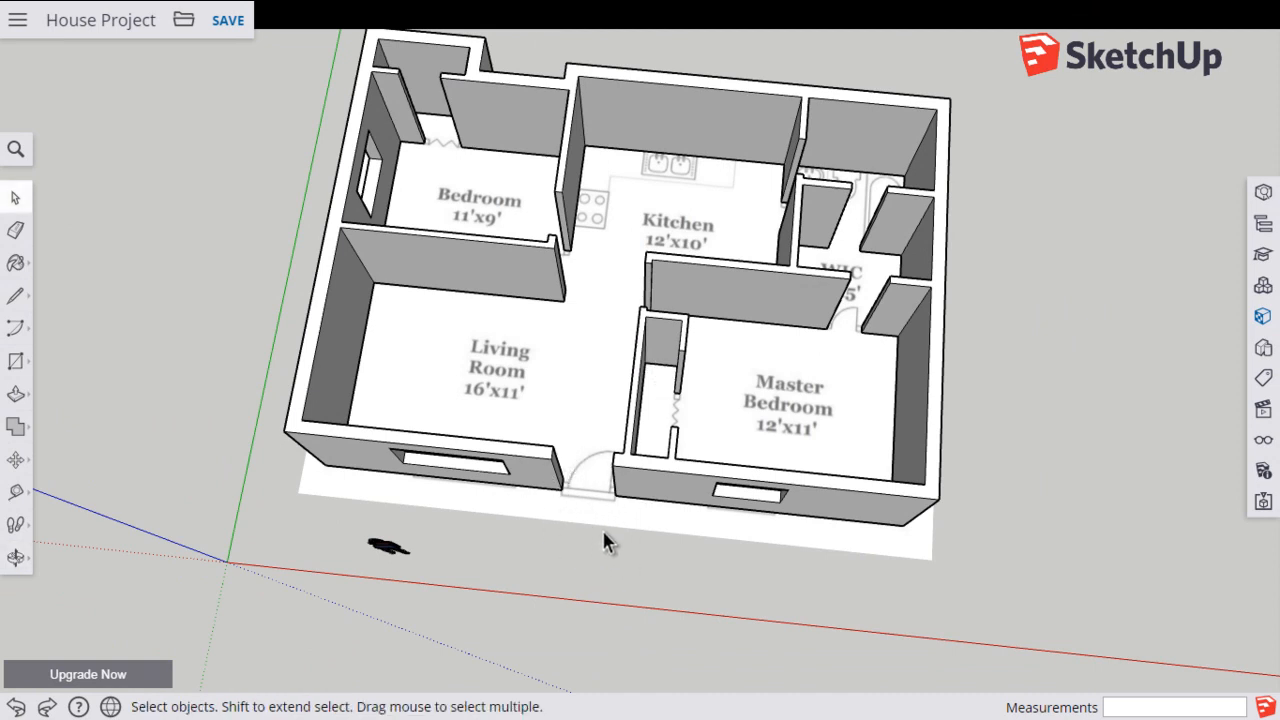
pyautogui.moveTo(616, 488)
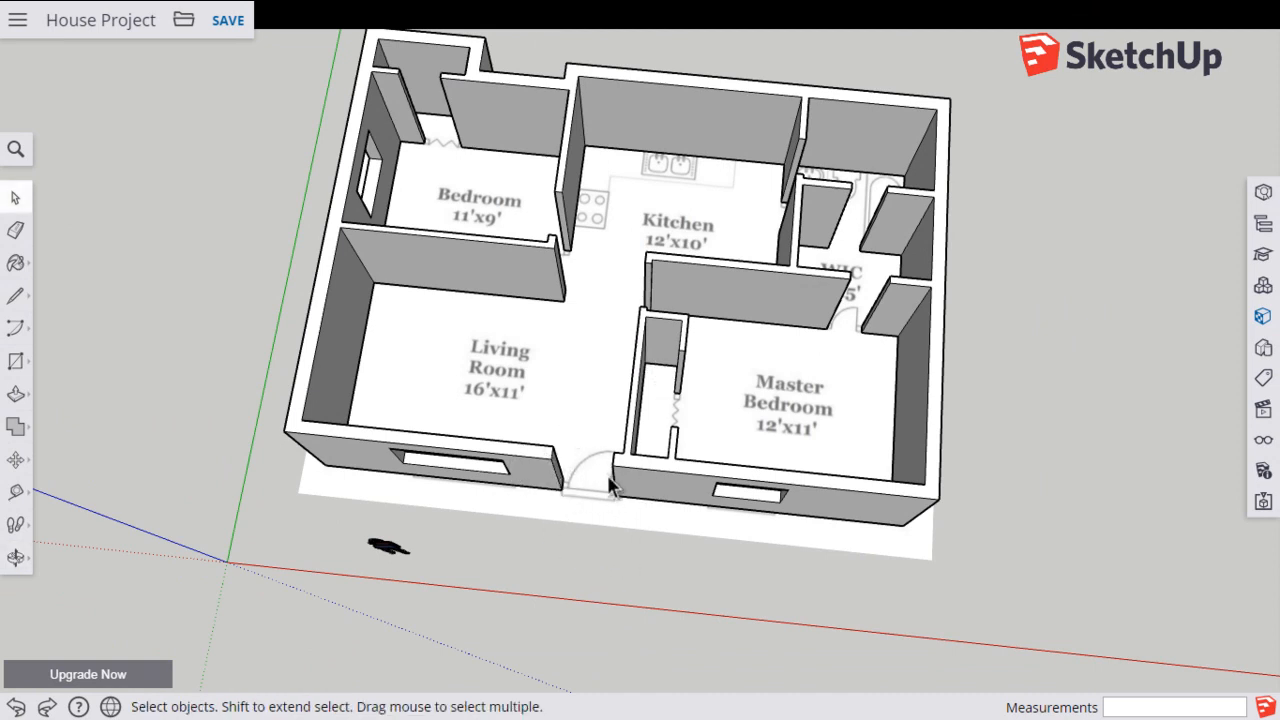
pyautogui.moveTo(548, 508)
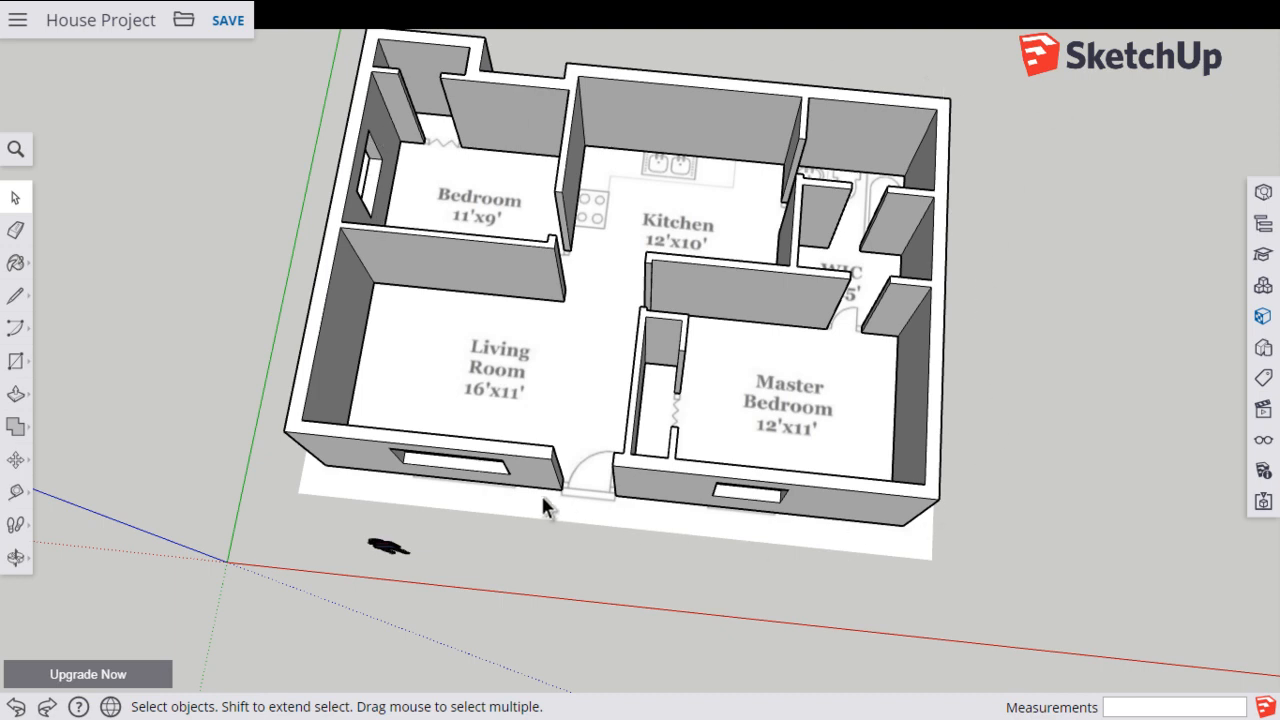
pyautogui.moveTo(618, 508)
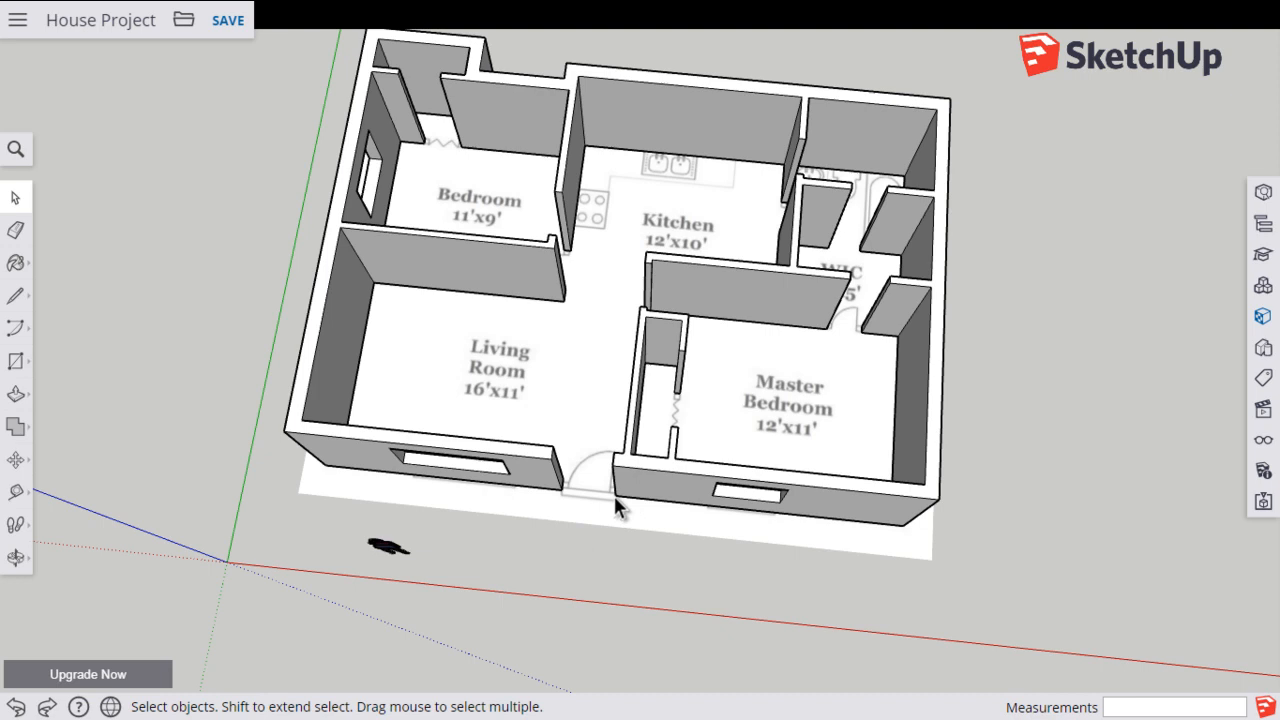
pyautogui.moveTo(556, 510)
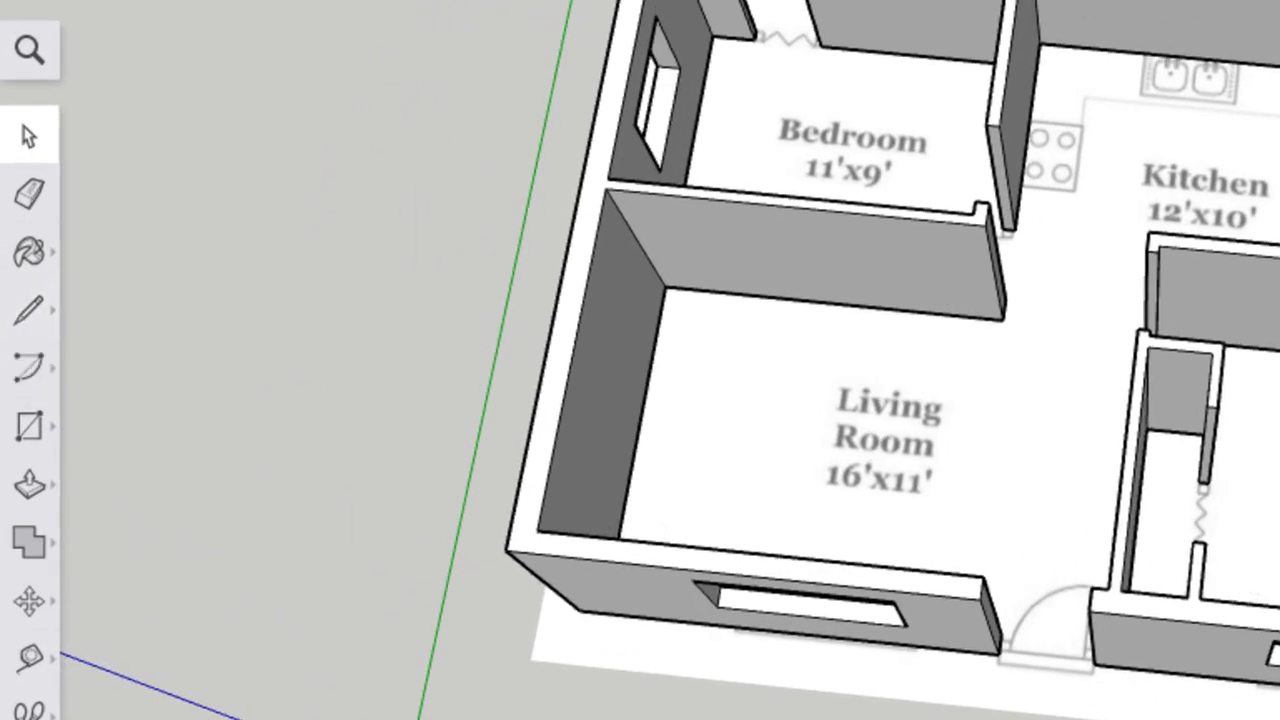
# Step: Draw a roughly 3-foot edge across the front doorway between the wall ends with the Line tool
pyautogui.click(28, 310)
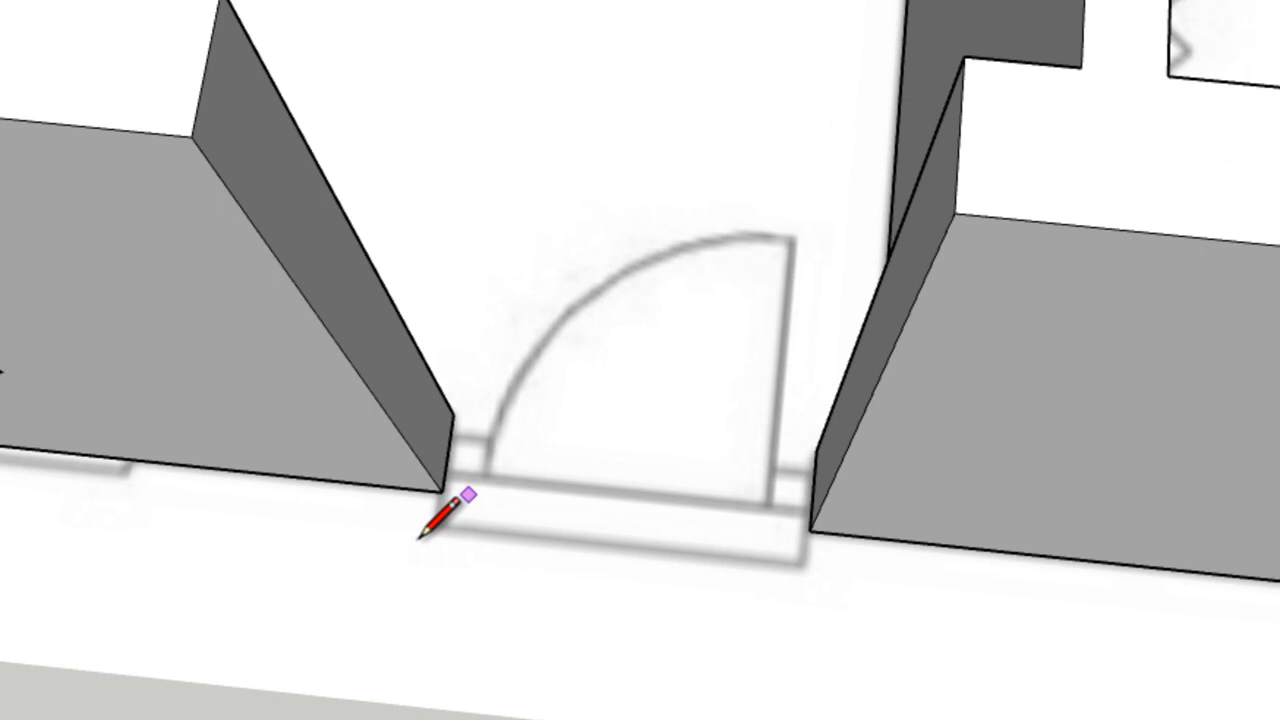
pyautogui.moveTo(444, 490)
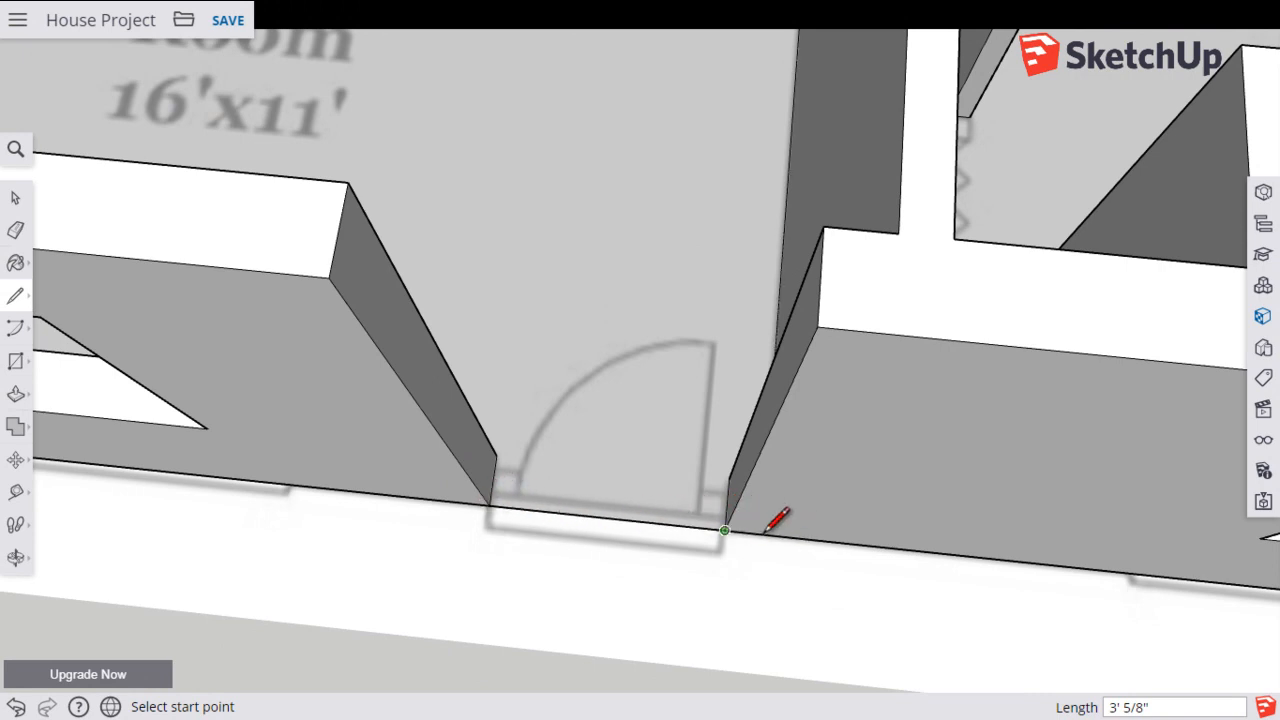
pyautogui.moveTo(540, 296)
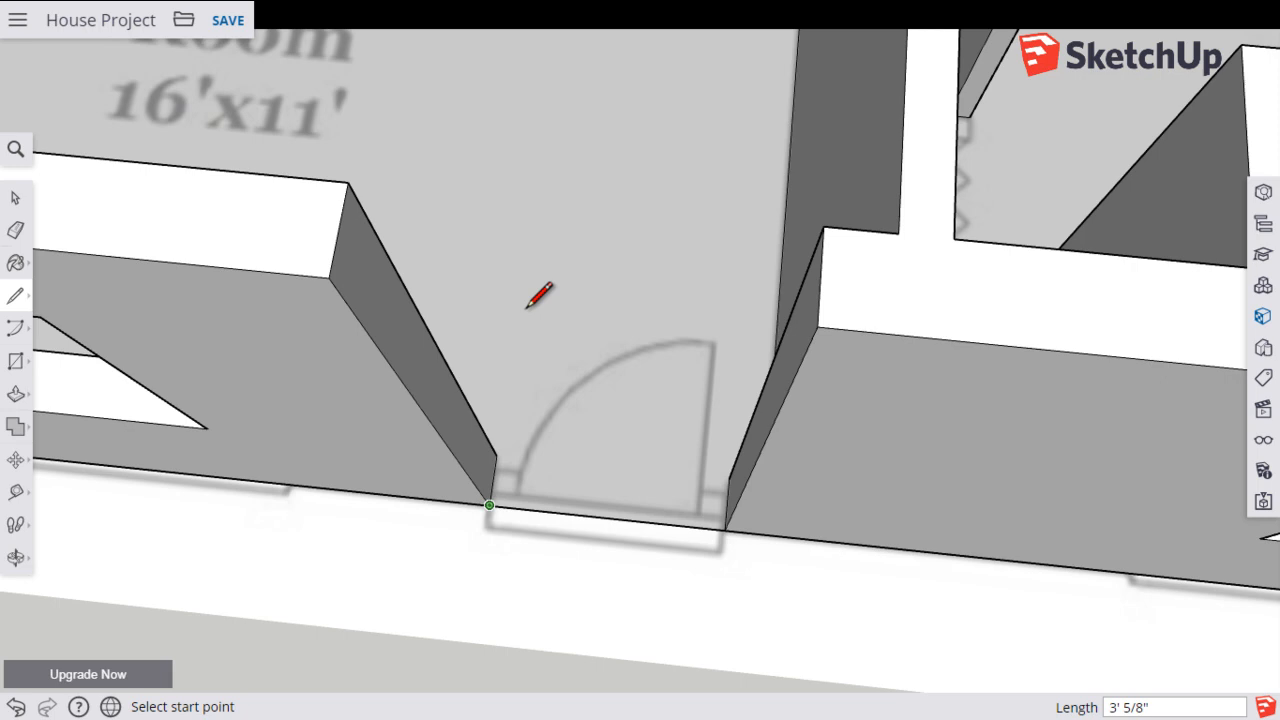
pyautogui.moveTo(760, 140)
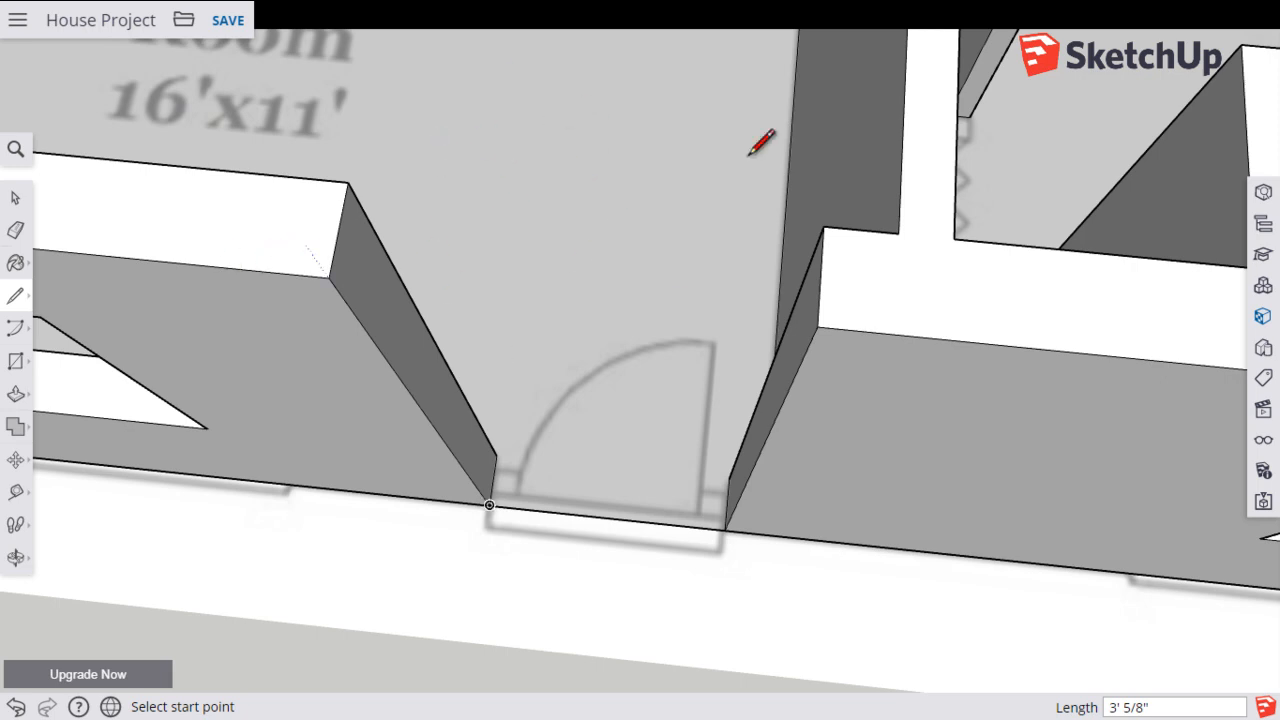
pyautogui.moveTo(16, 240)
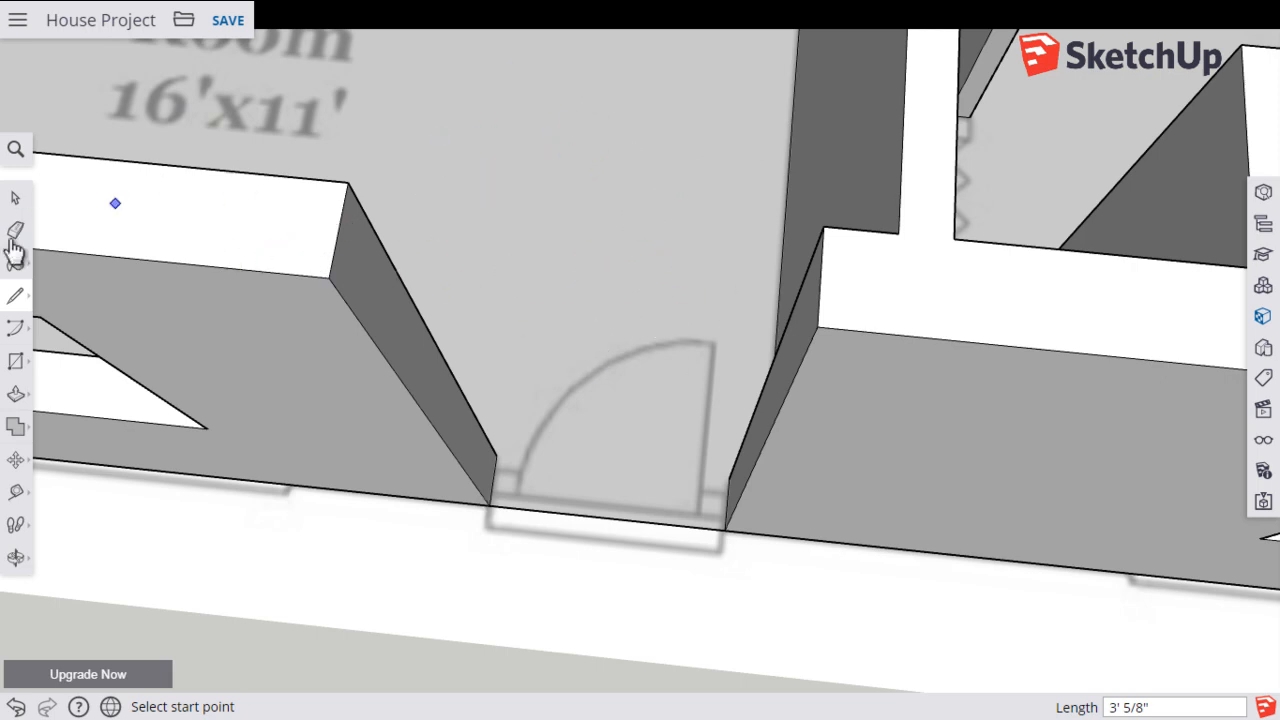
pyautogui.click(16, 198)
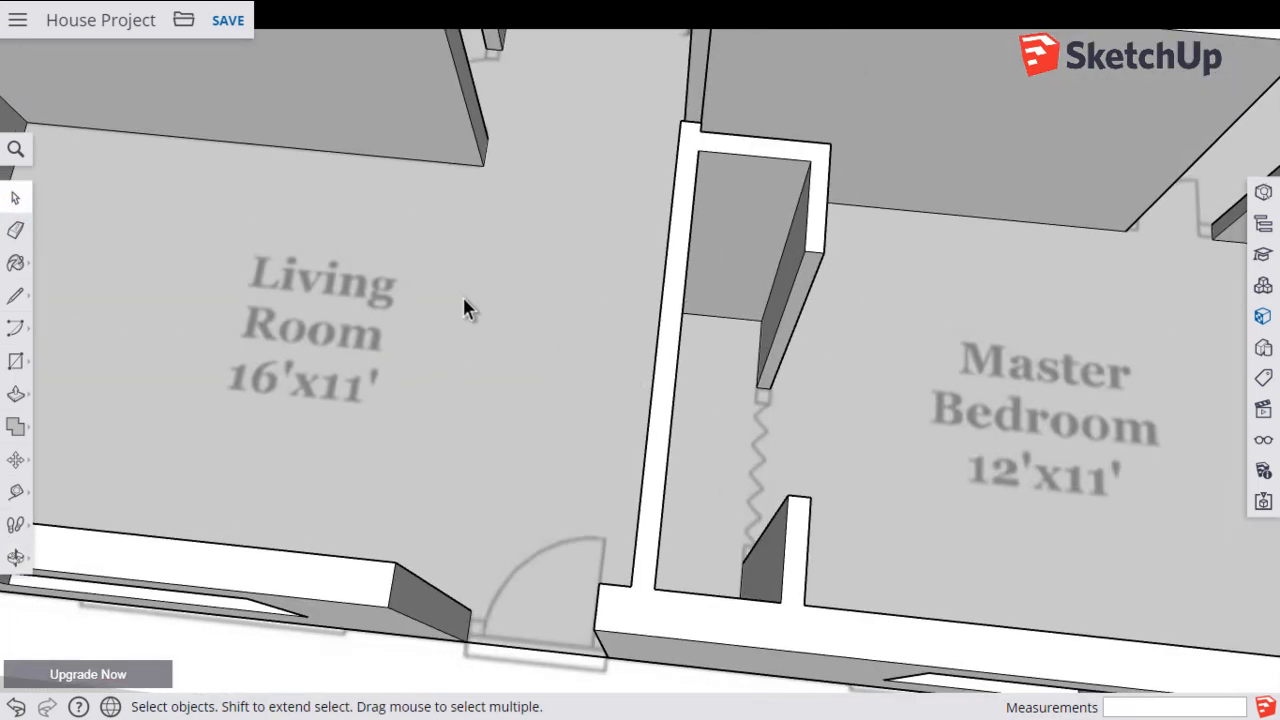
pyautogui.moveTo(484, 364)
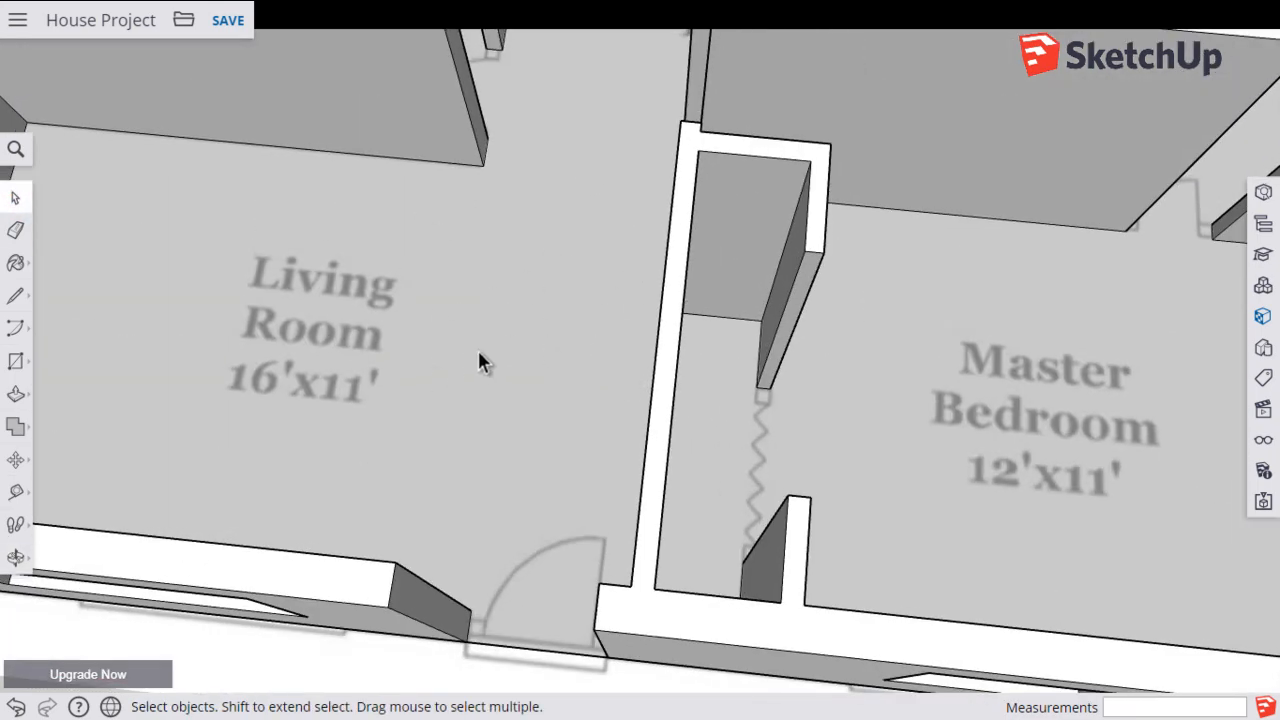
pyautogui.moveTo(496, 338)
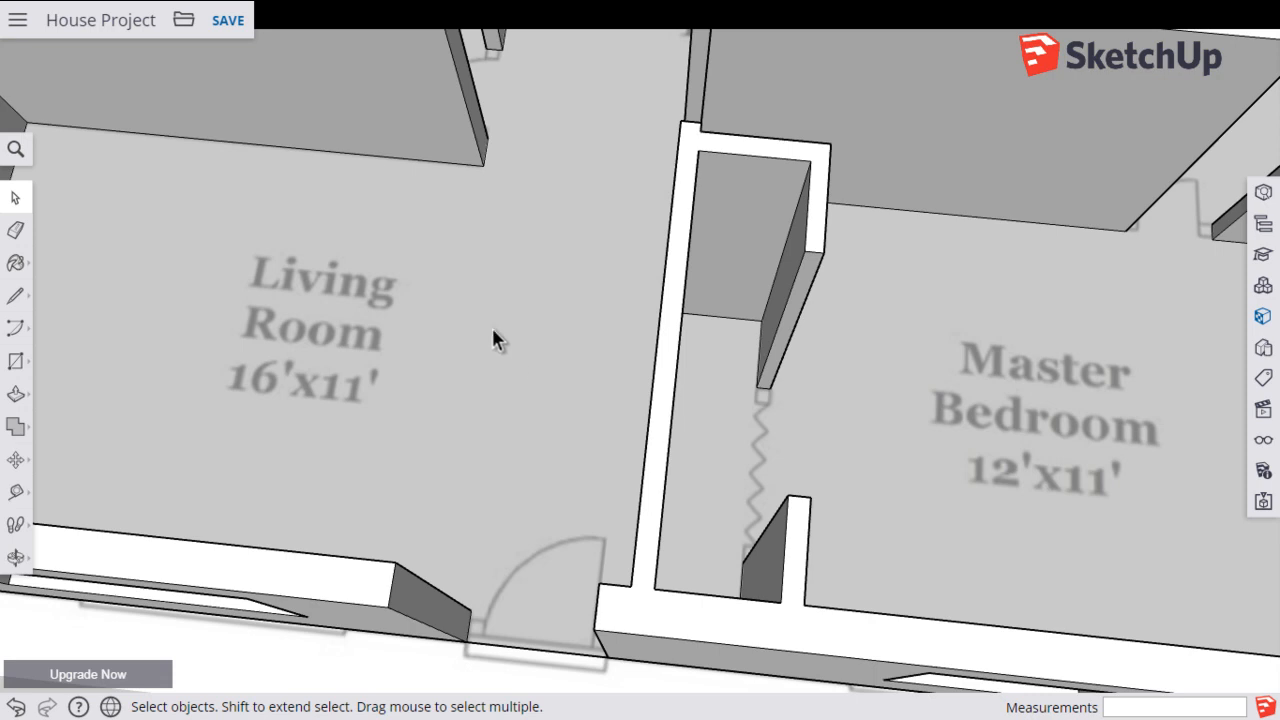
pyautogui.moveTo(240, 364)
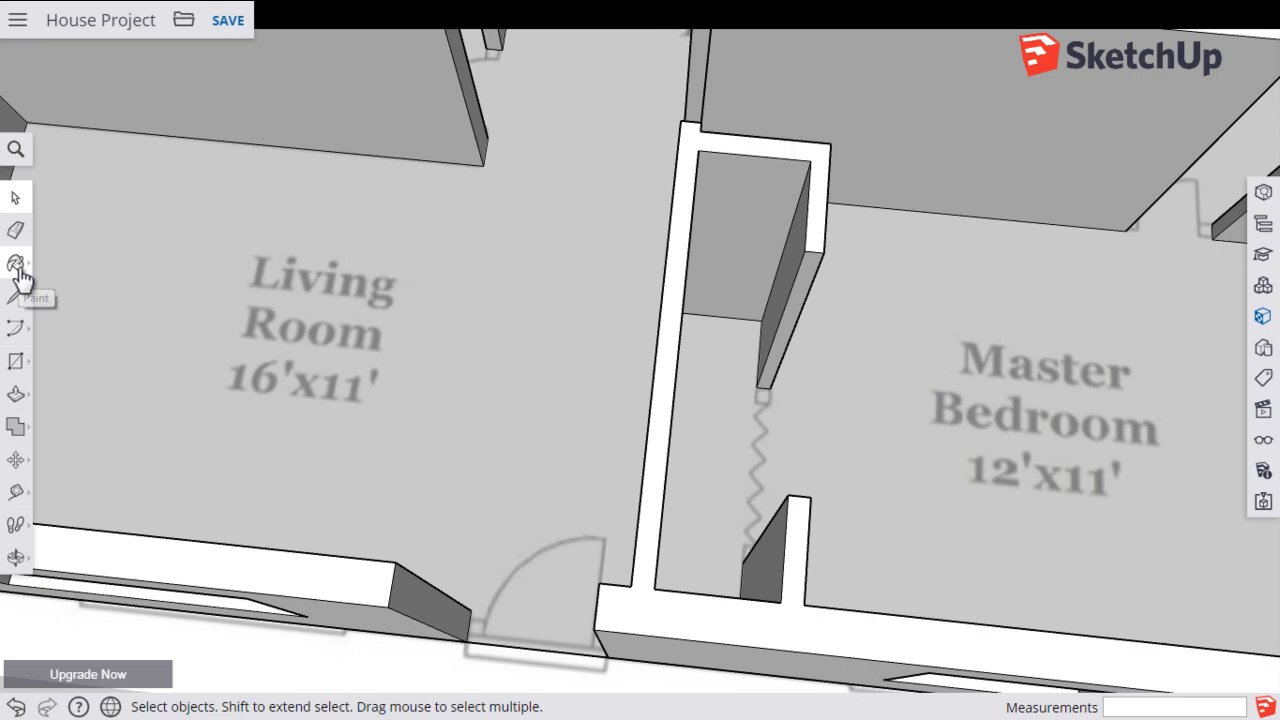
# Step: Paint the whole floor with the blue water material from the Glass and Mirrors collection
pyautogui.click(16, 264)
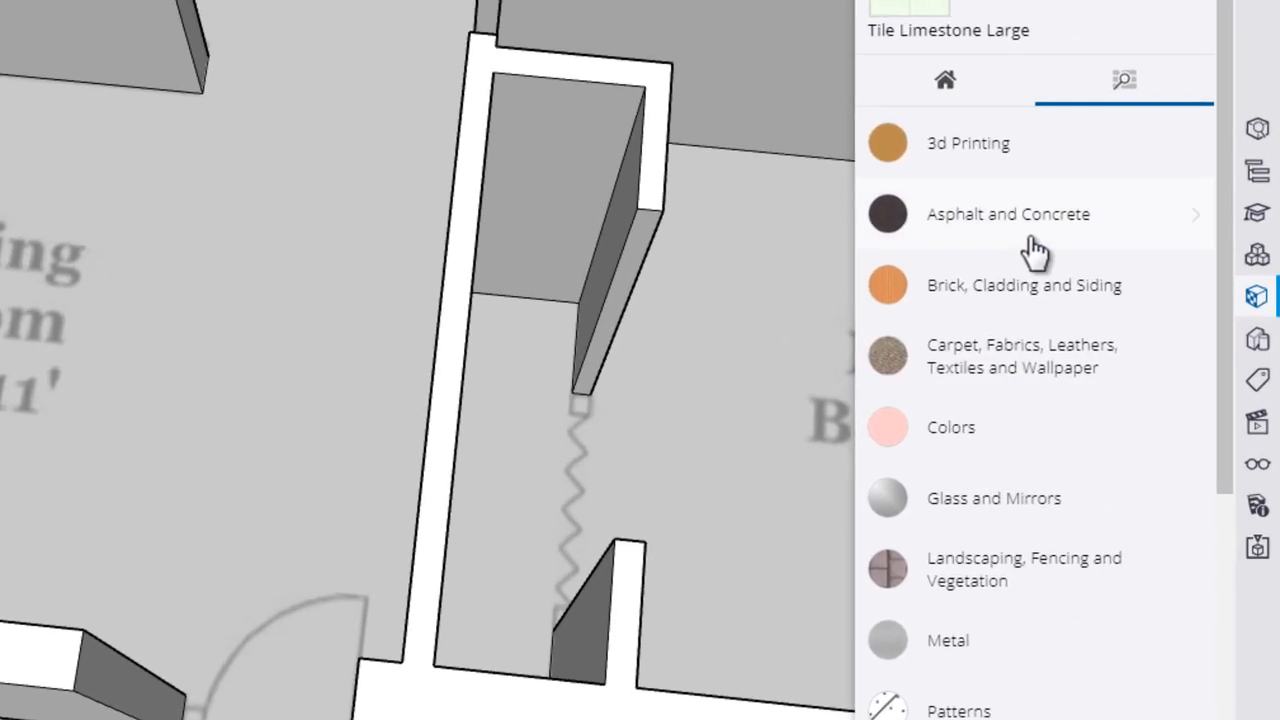
pyautogui.scroll(-3)
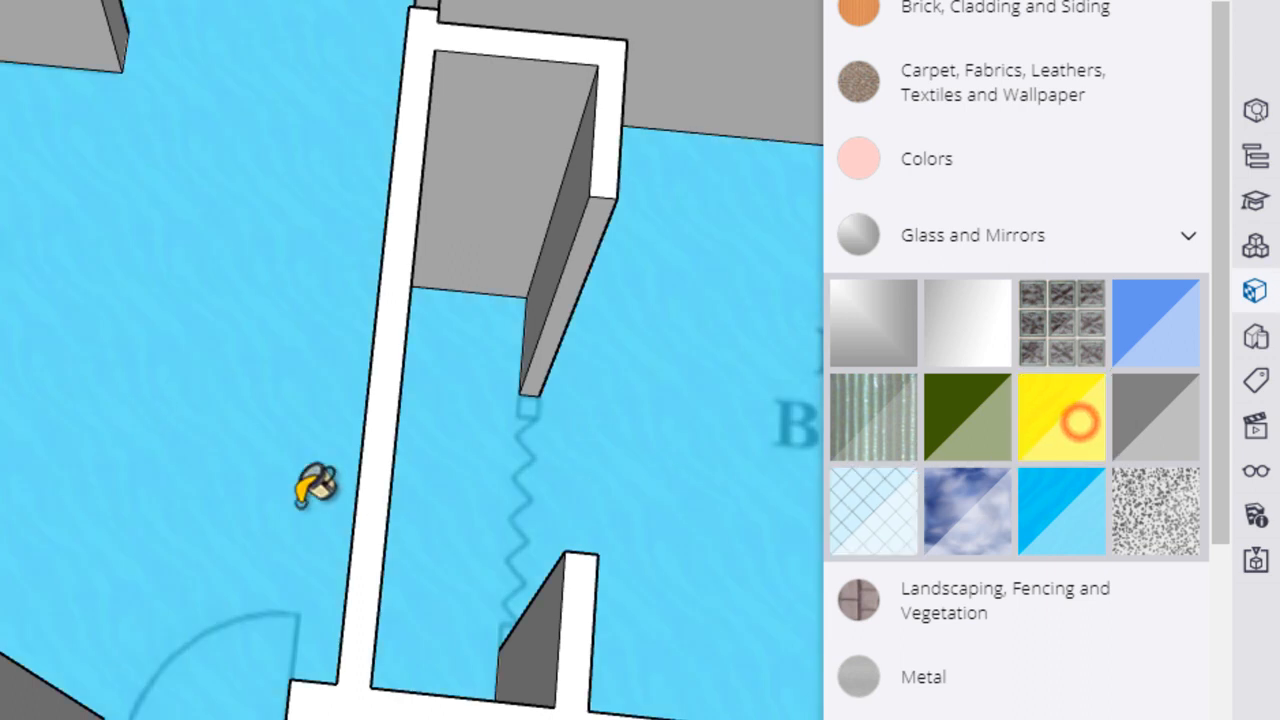
pyautogui.click(1060, 512)
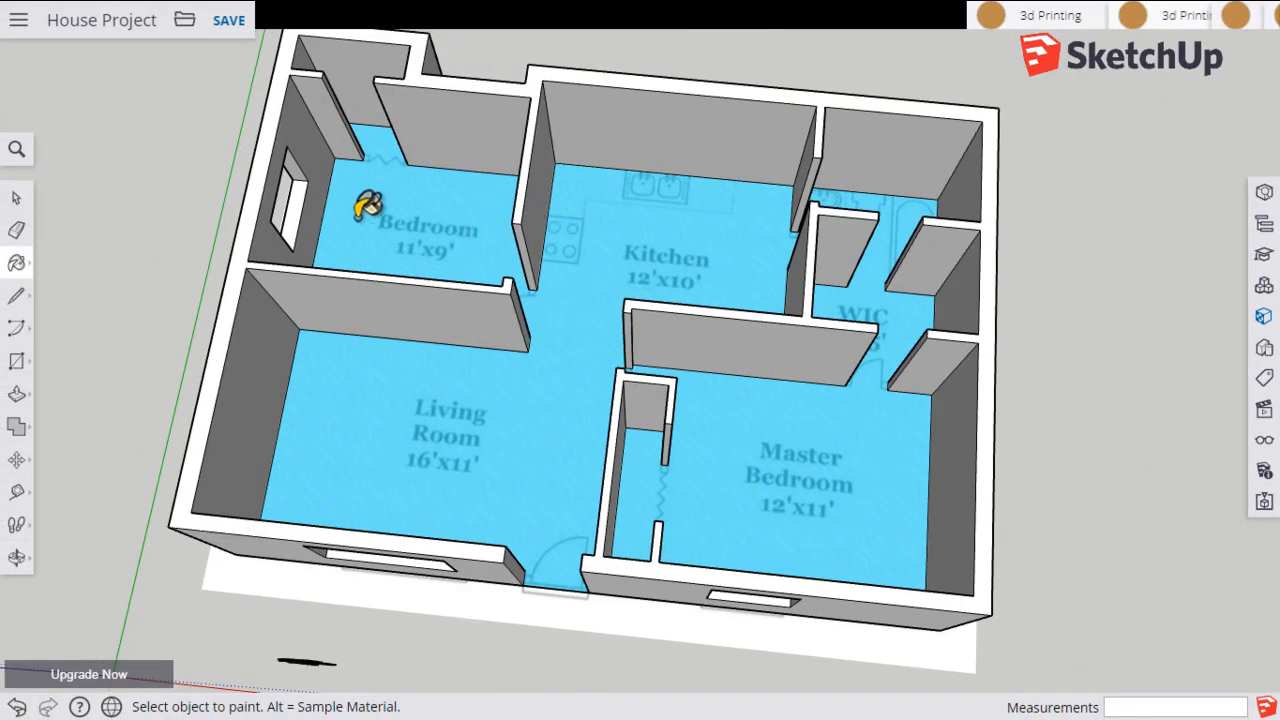
pyautogui.moveTo(490, 440)
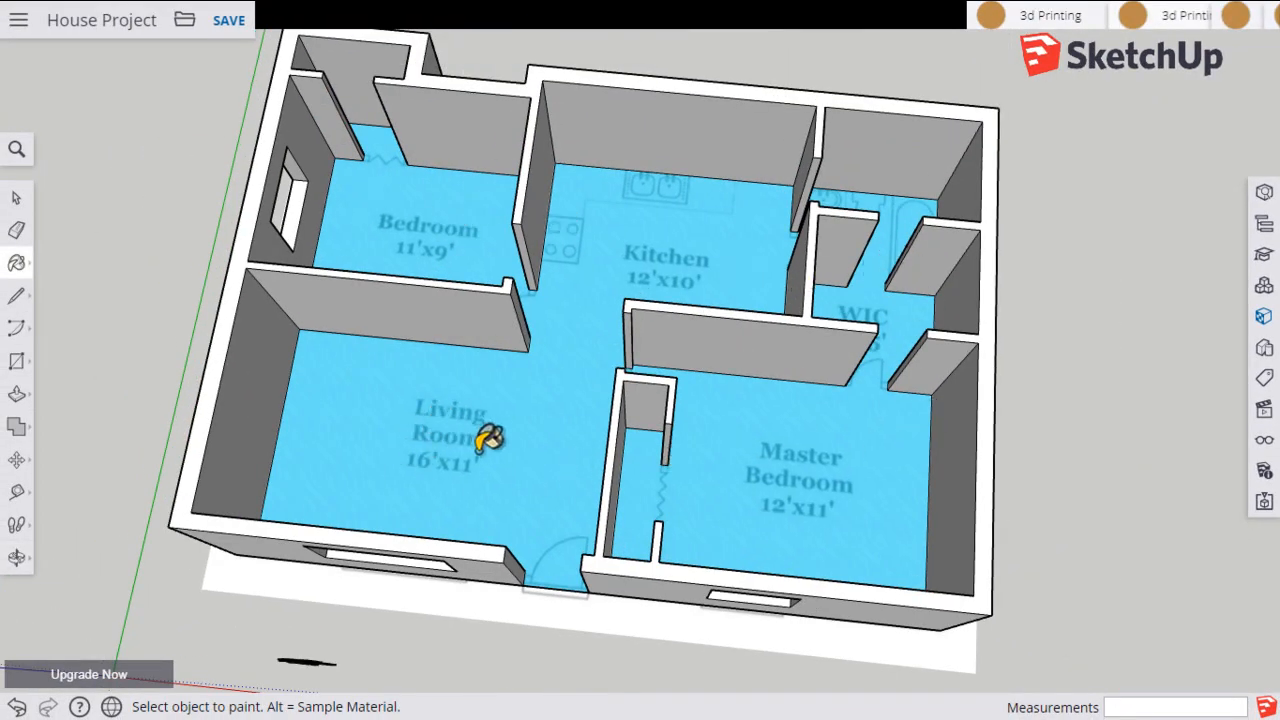
pyautogui.moveTo(536, 362)
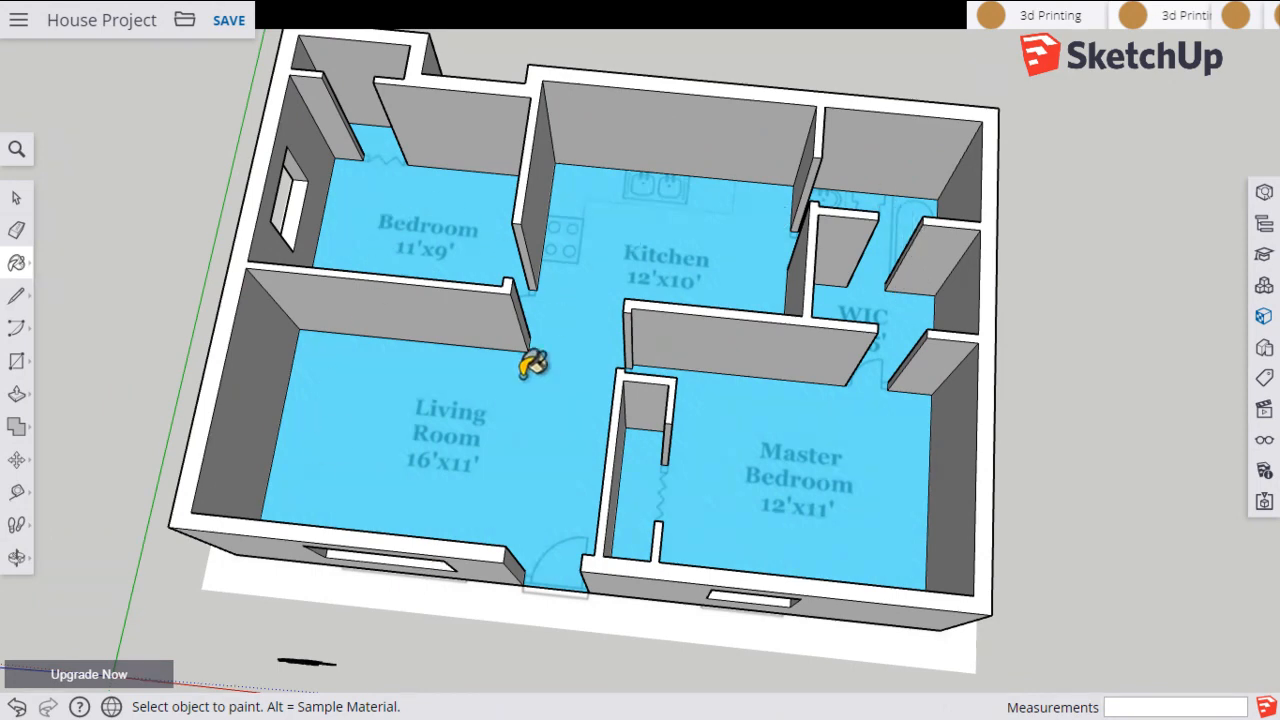
pyautogui.moveTo(720, 500)
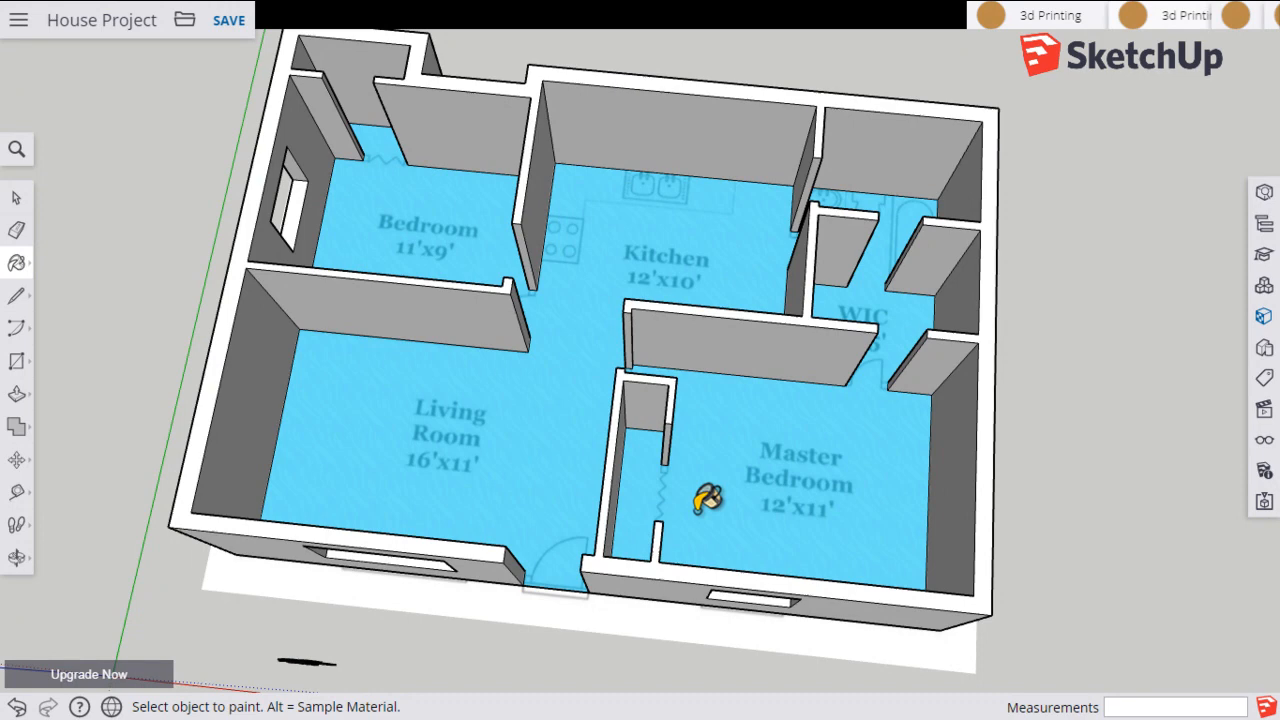
pyautogui.moveTo(464, 212)
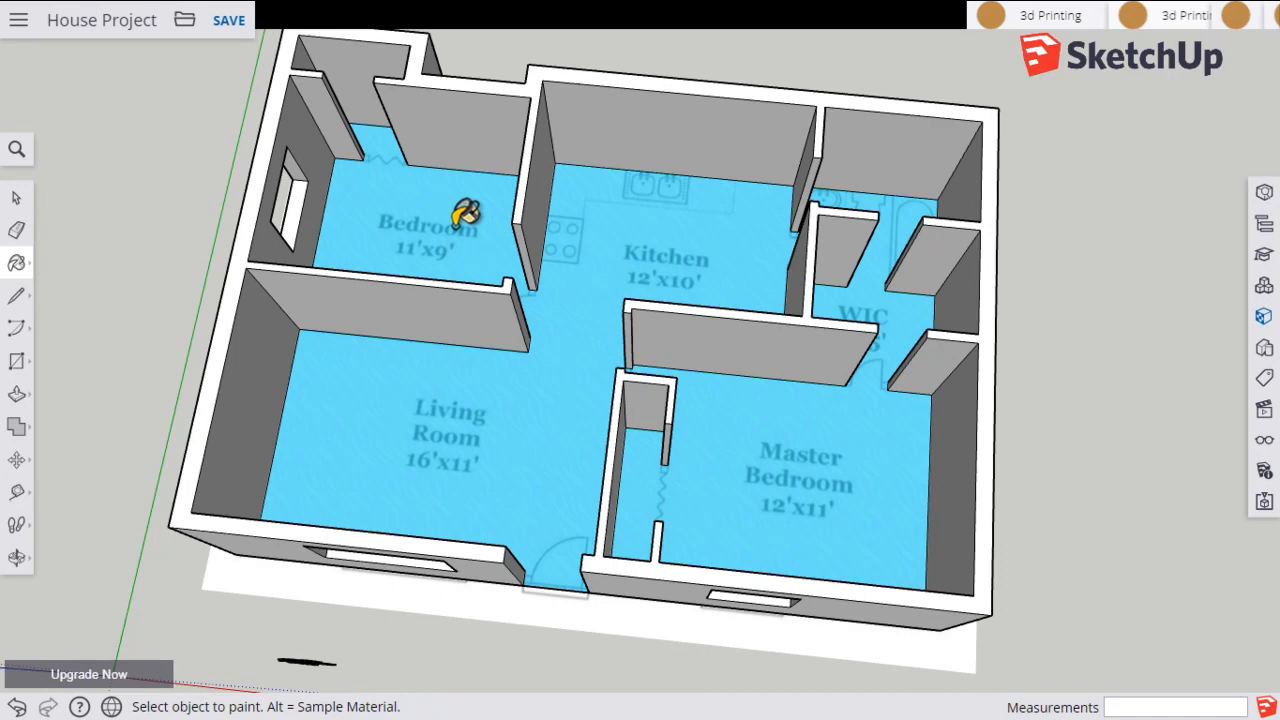
pyautogui.moveTo(764, 444)
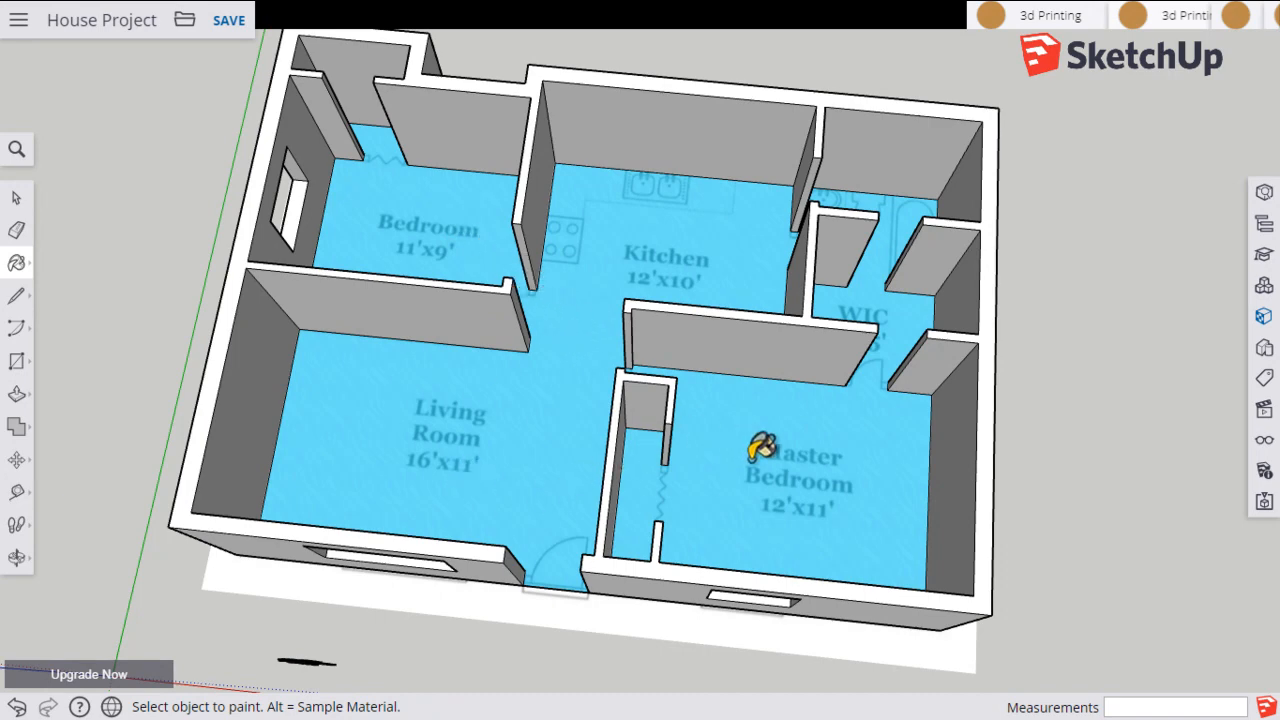
pyautogui.moveTo(548, 378)
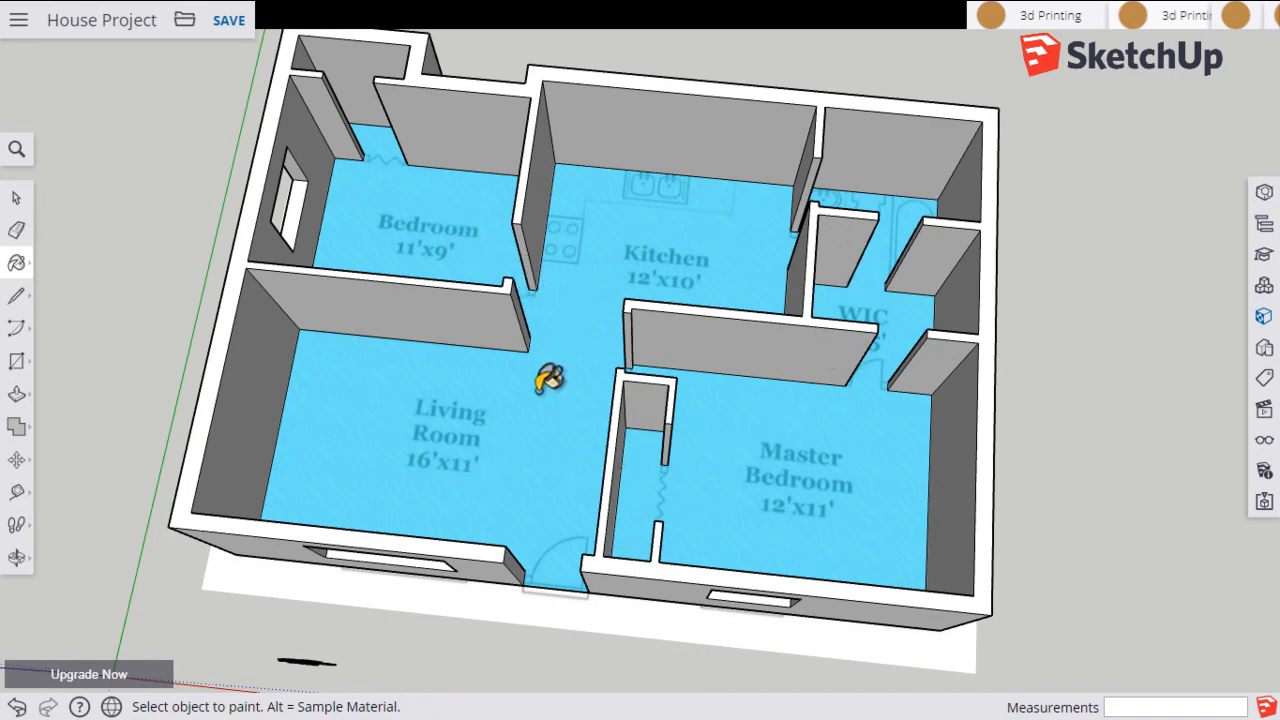
pyautogui.moveTo(544, 360)
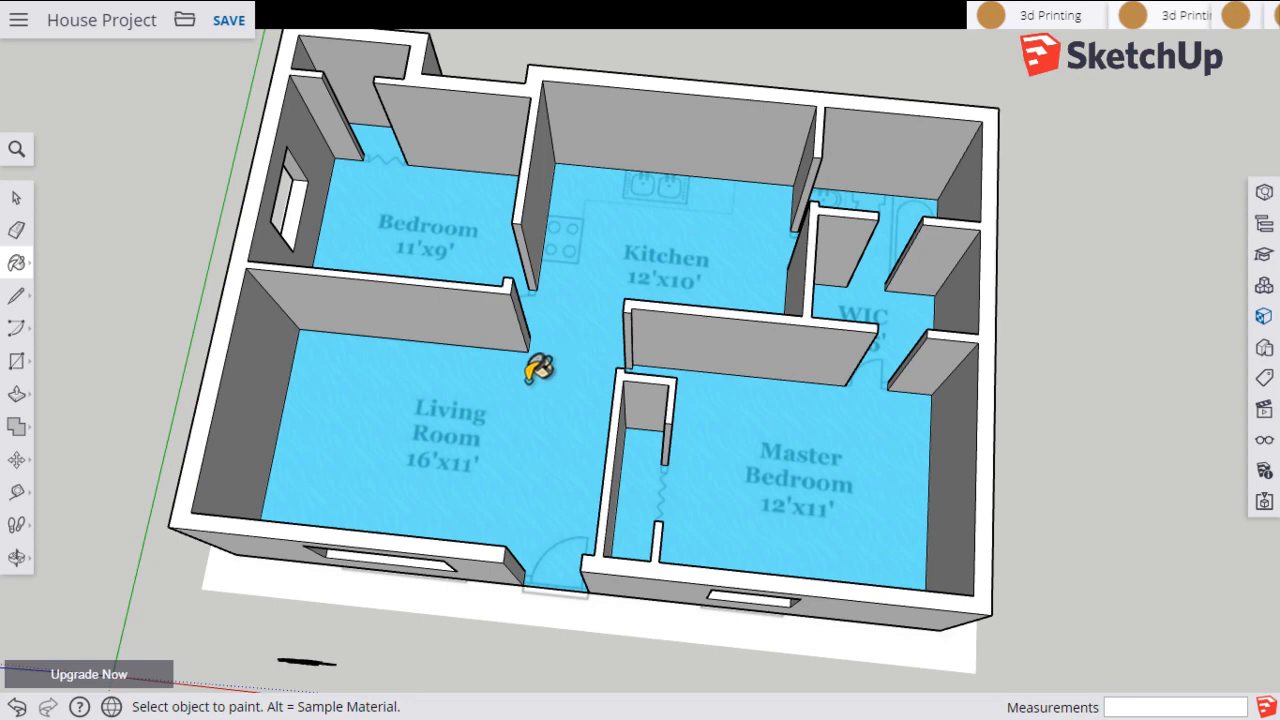
pyautogui.moveTo(364, 428)
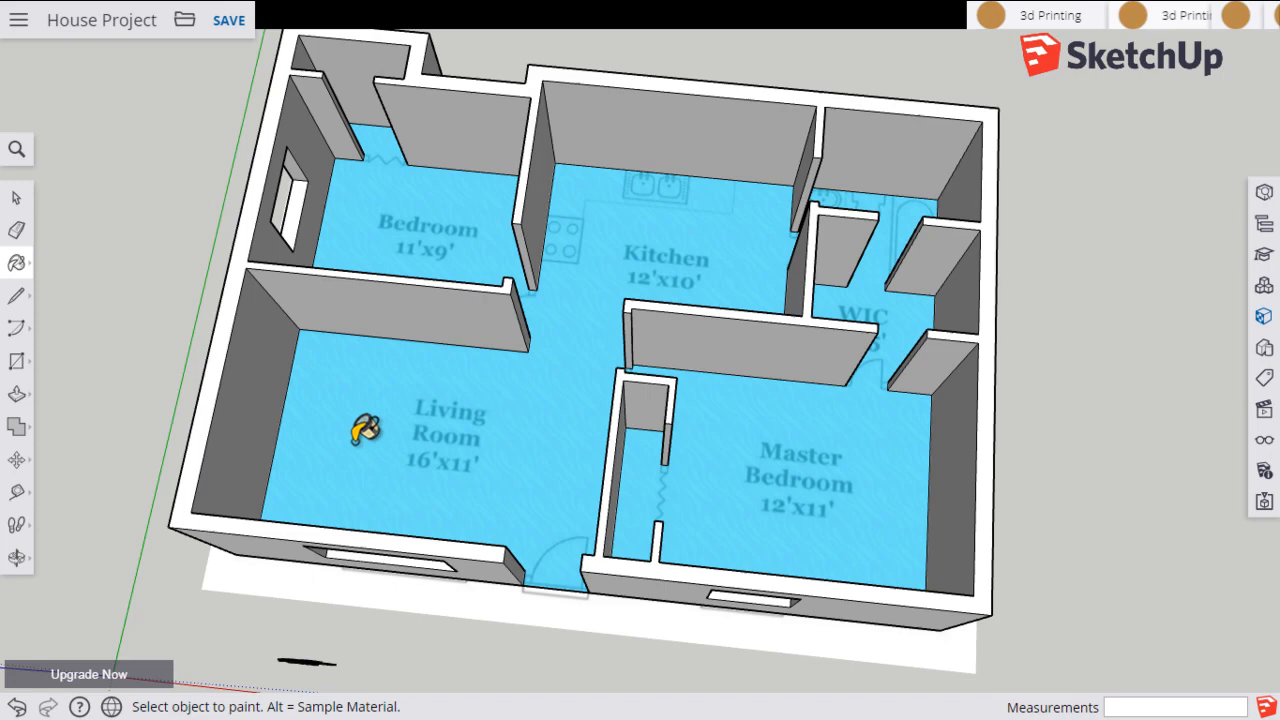
pyautogui.moveTo(488, 492)
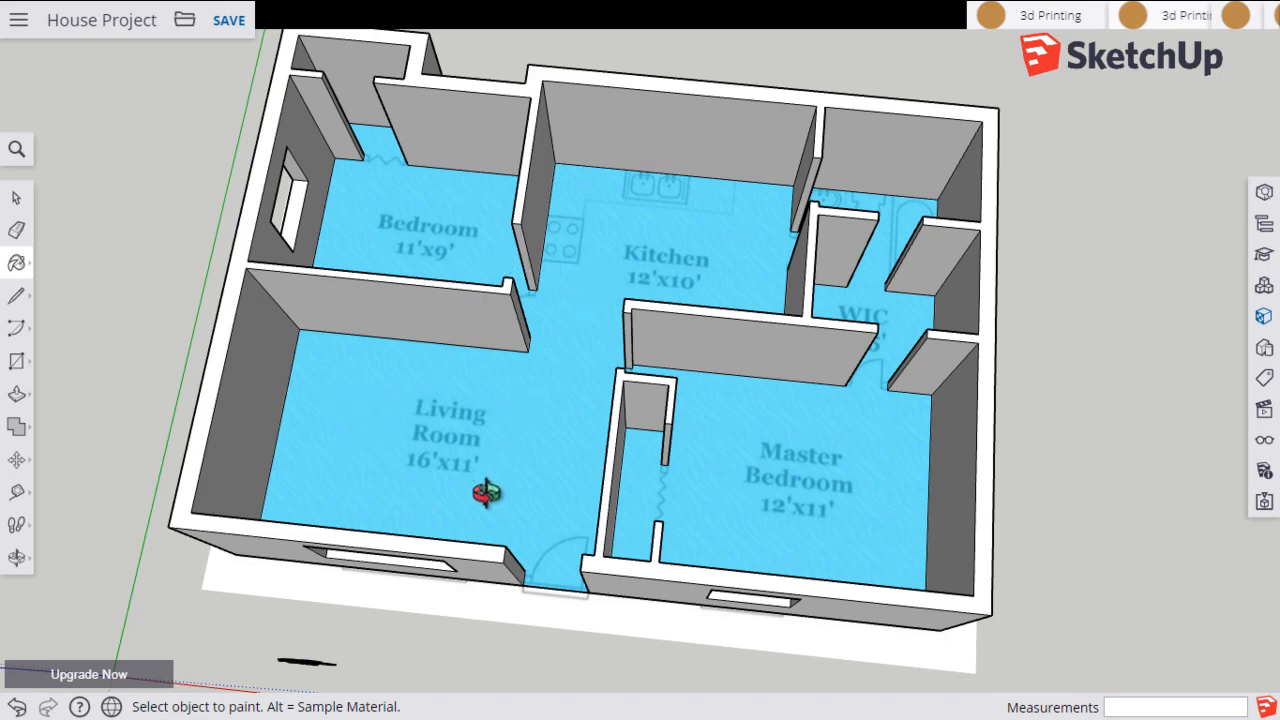
pyautogui.moveTo(484, 490); pyautogui.dragTo(424, 396)
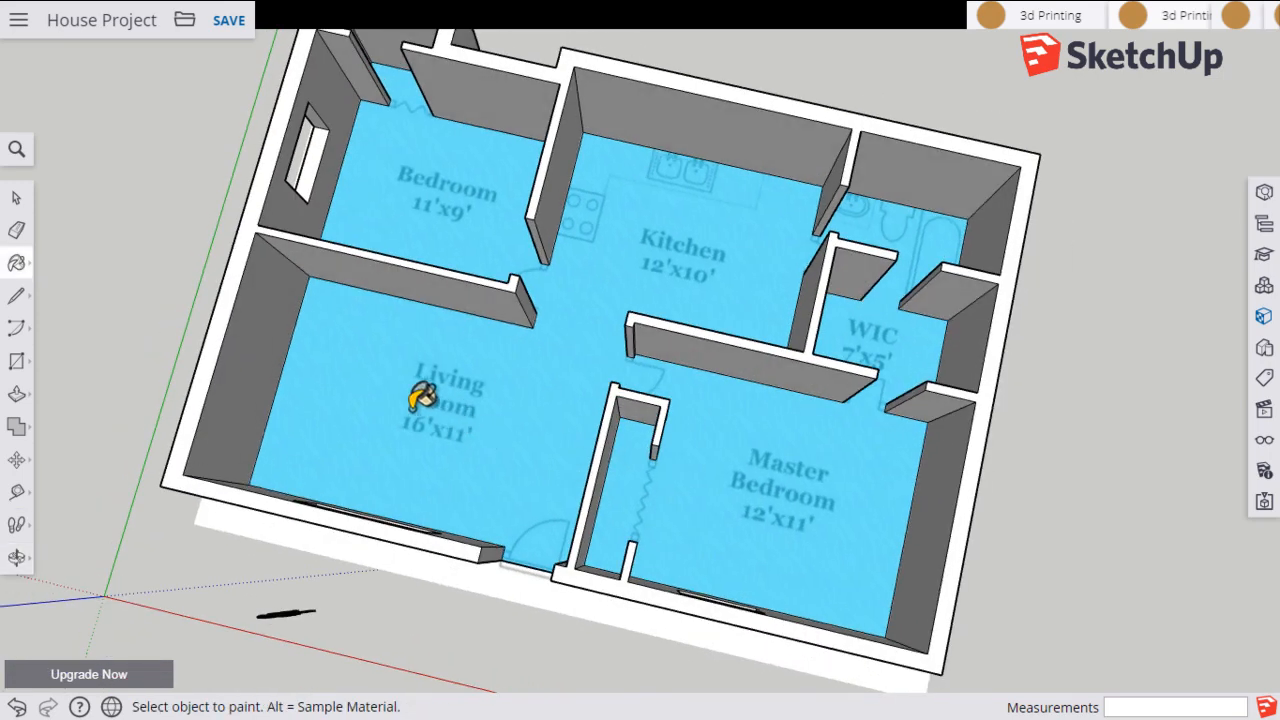
pyautogui.moveTo(800, 450)
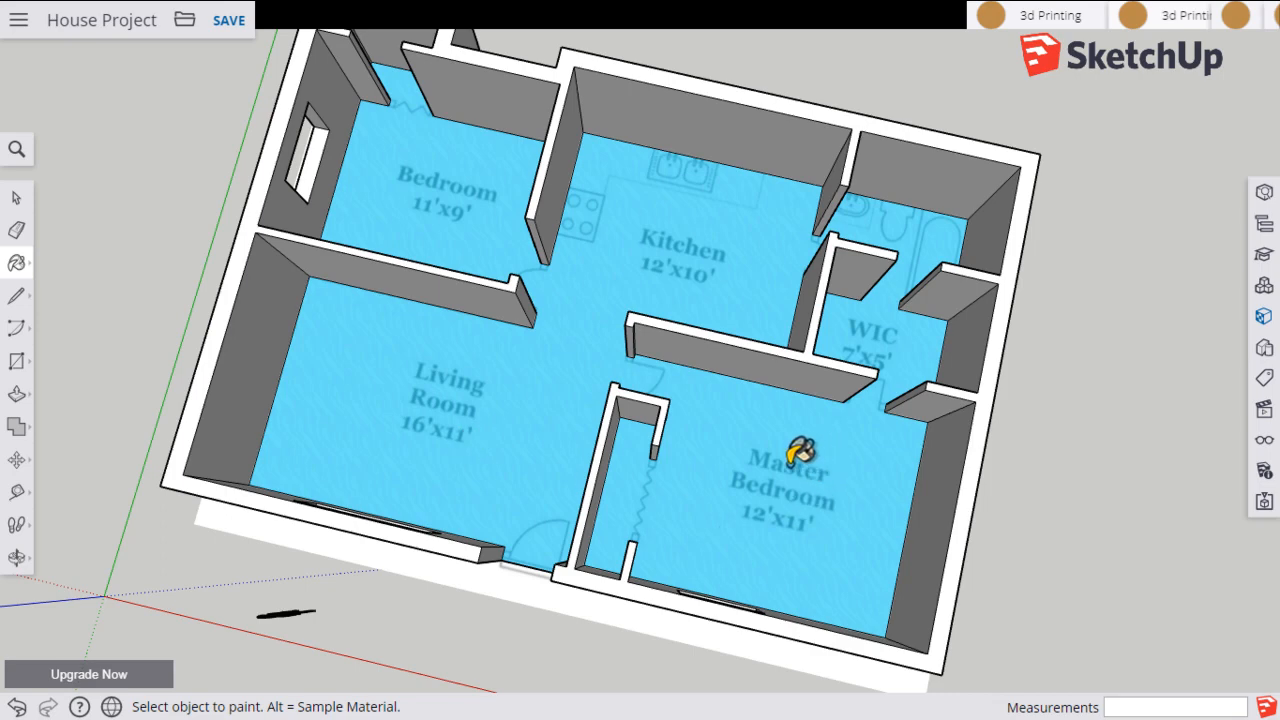
pyautogui.moveTo(840, 420)
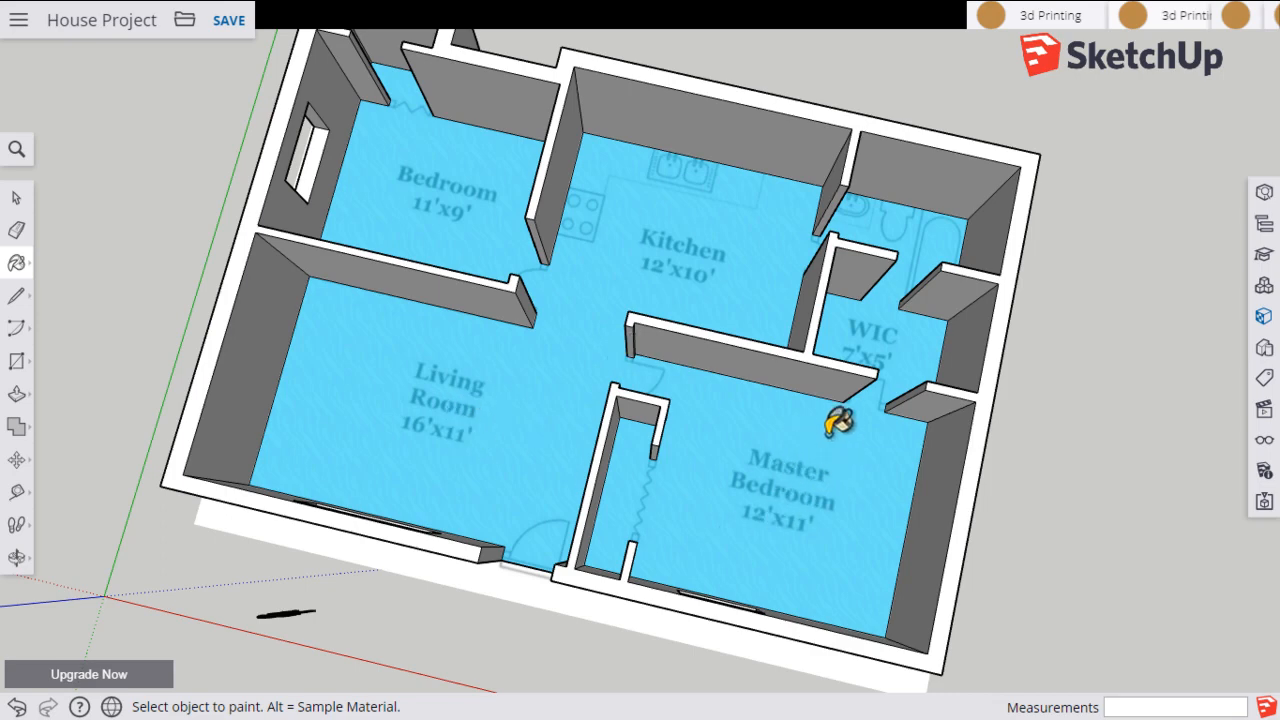
pyautogui.moveTo(432, 190)
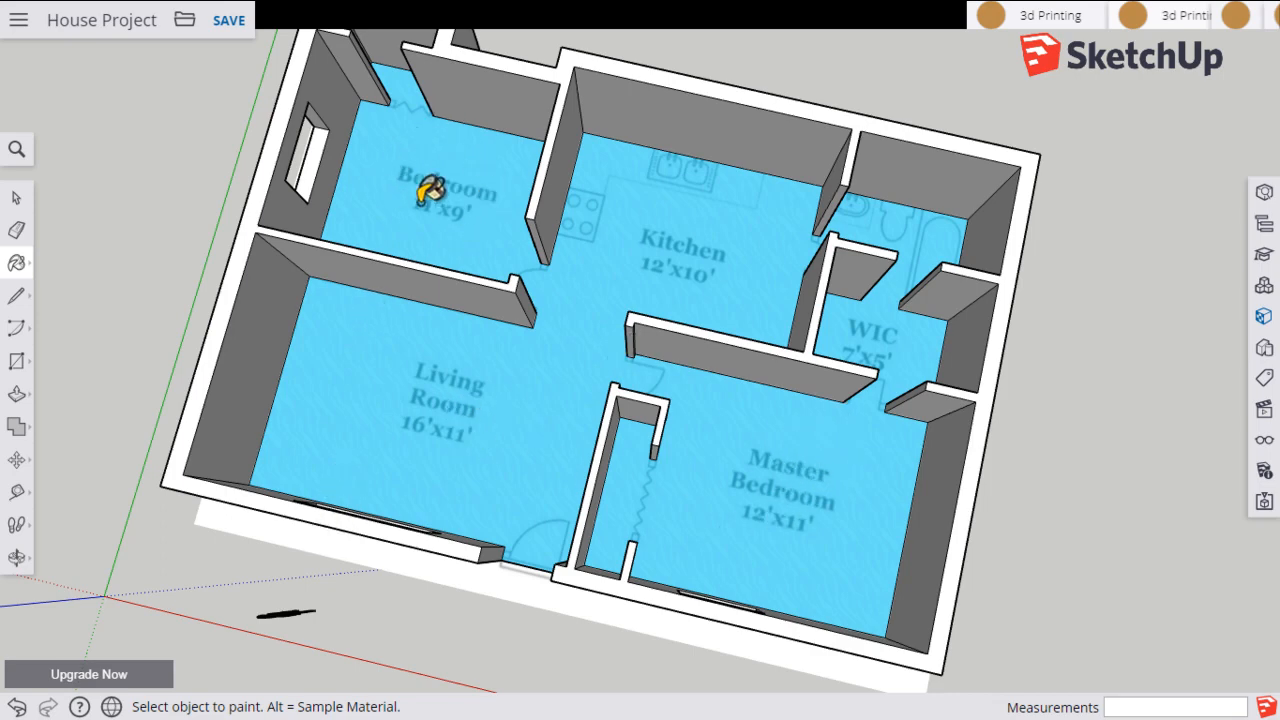
pyautogui.moveTo(724, 236)
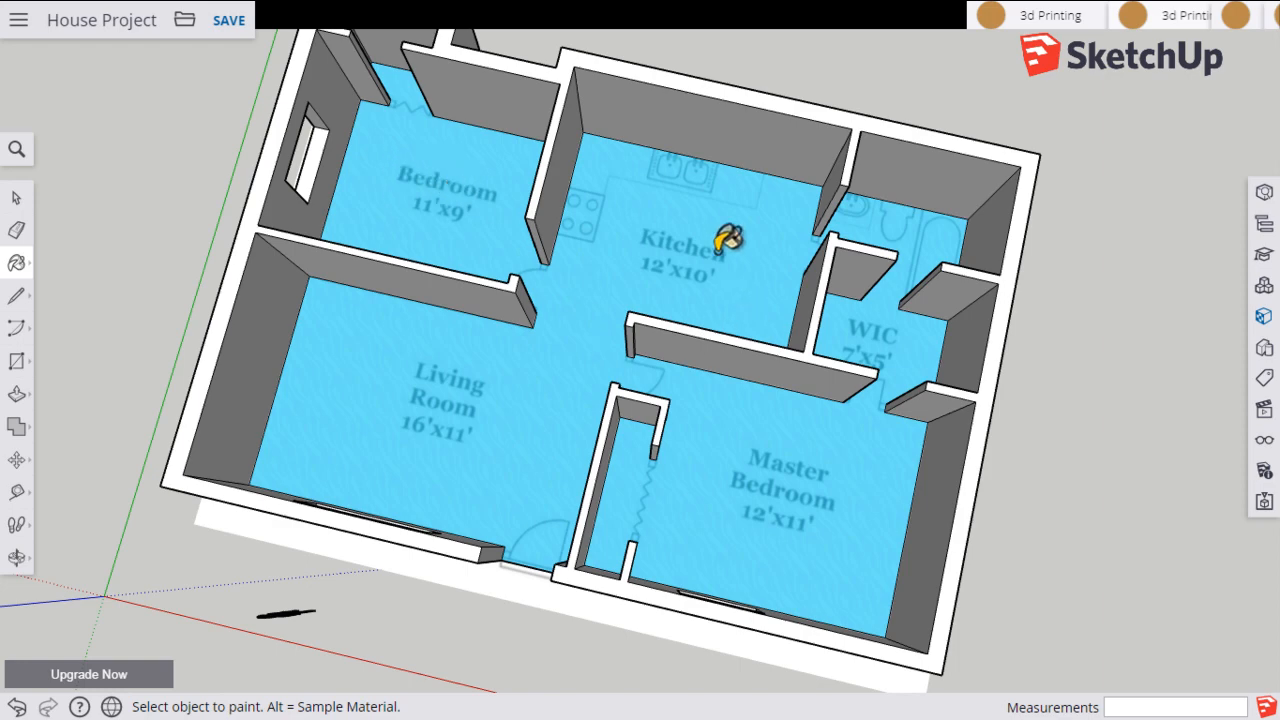
pyautogui.moveTo(792, 368)
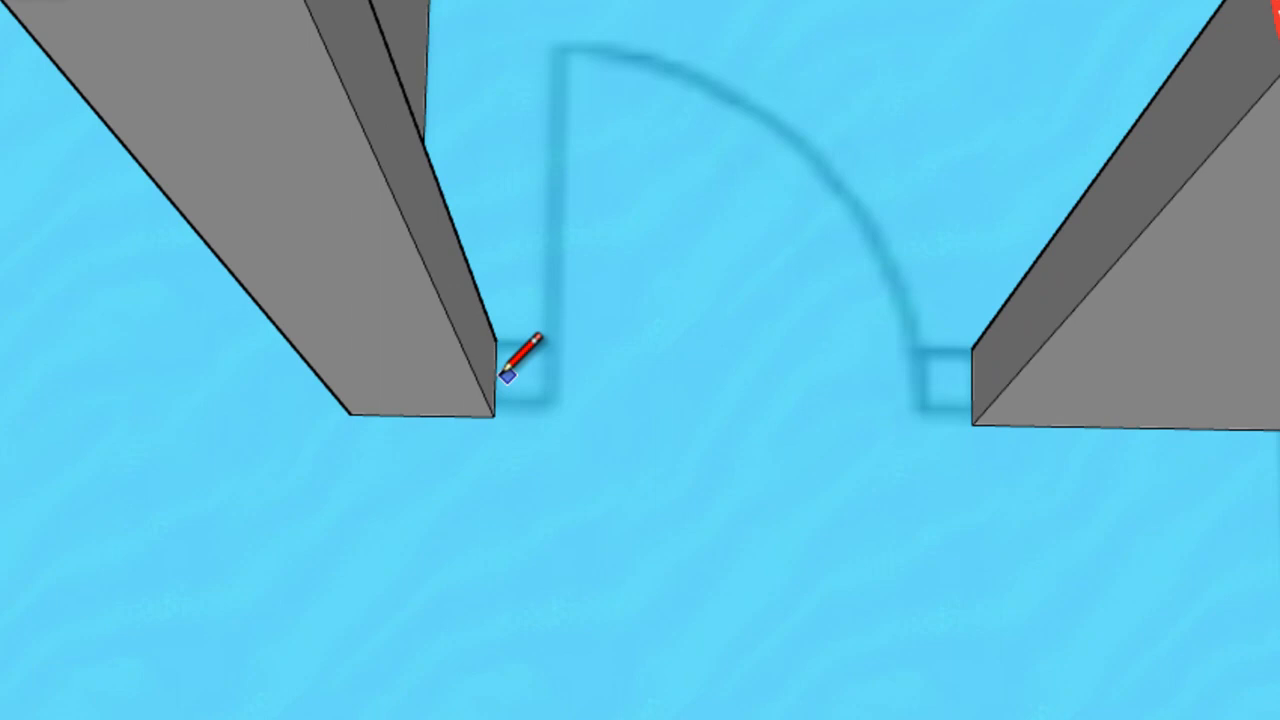
pyautogui.moveTo(640, 384)
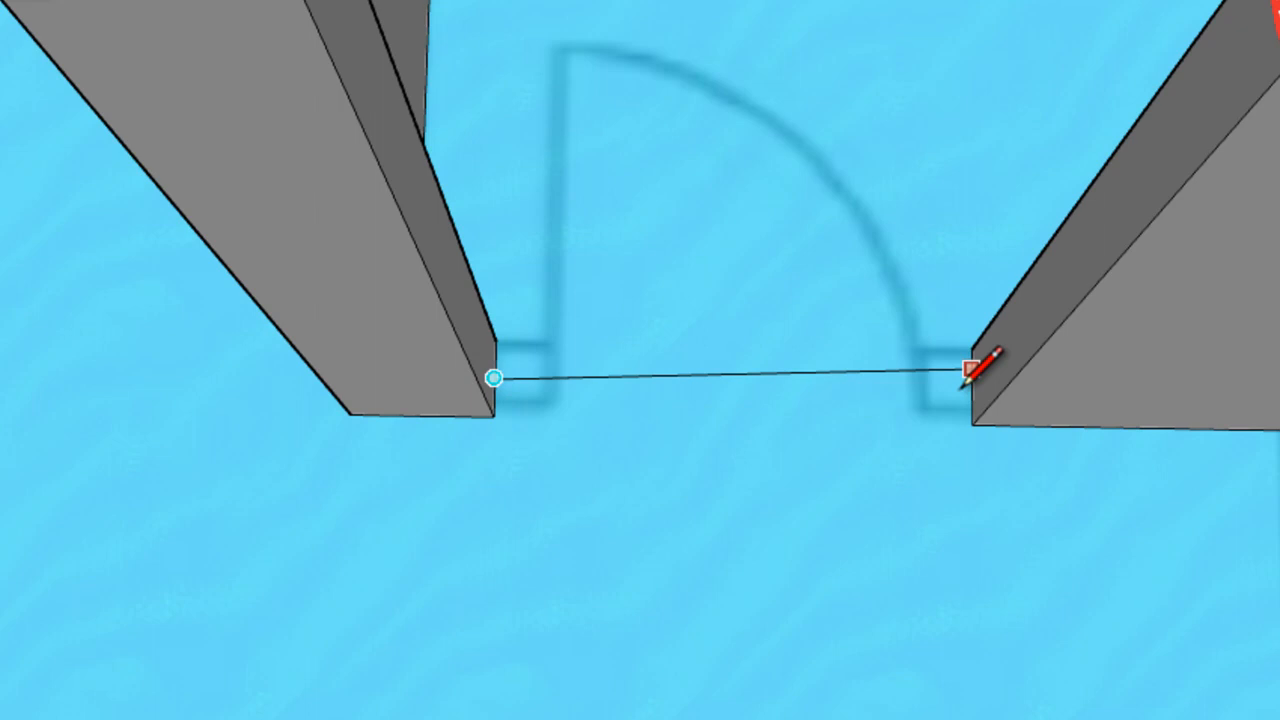
# Step: Draw a dividing edge across the doorway, snapping between the two wall ends
pyautogui.click(972, 388)
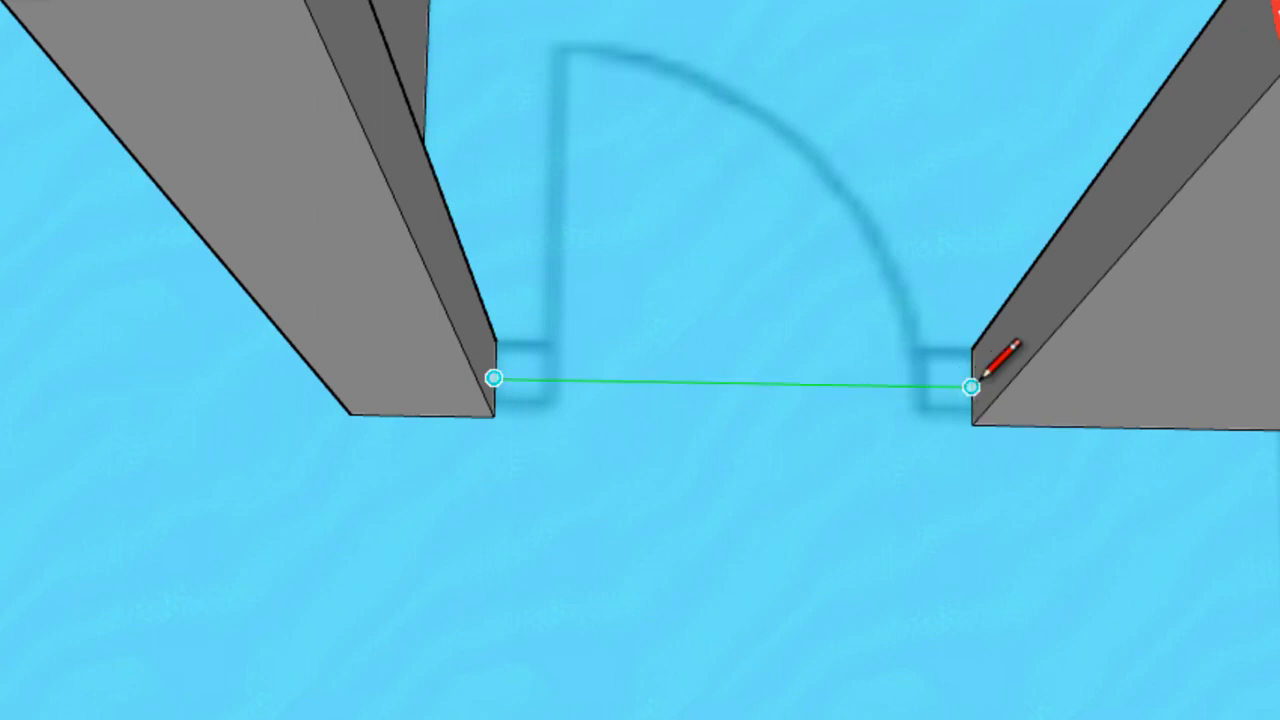
pyautogui.moveTo(970, 388)
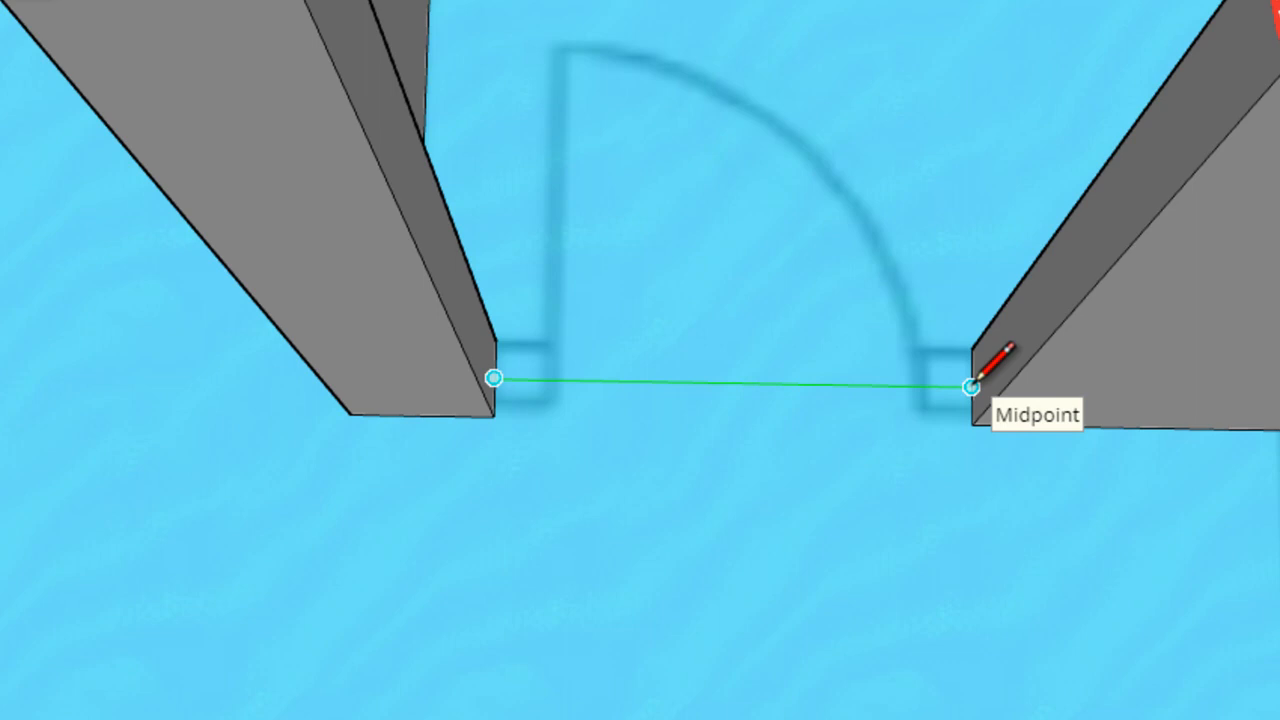
pyautogui.click(968, 388)
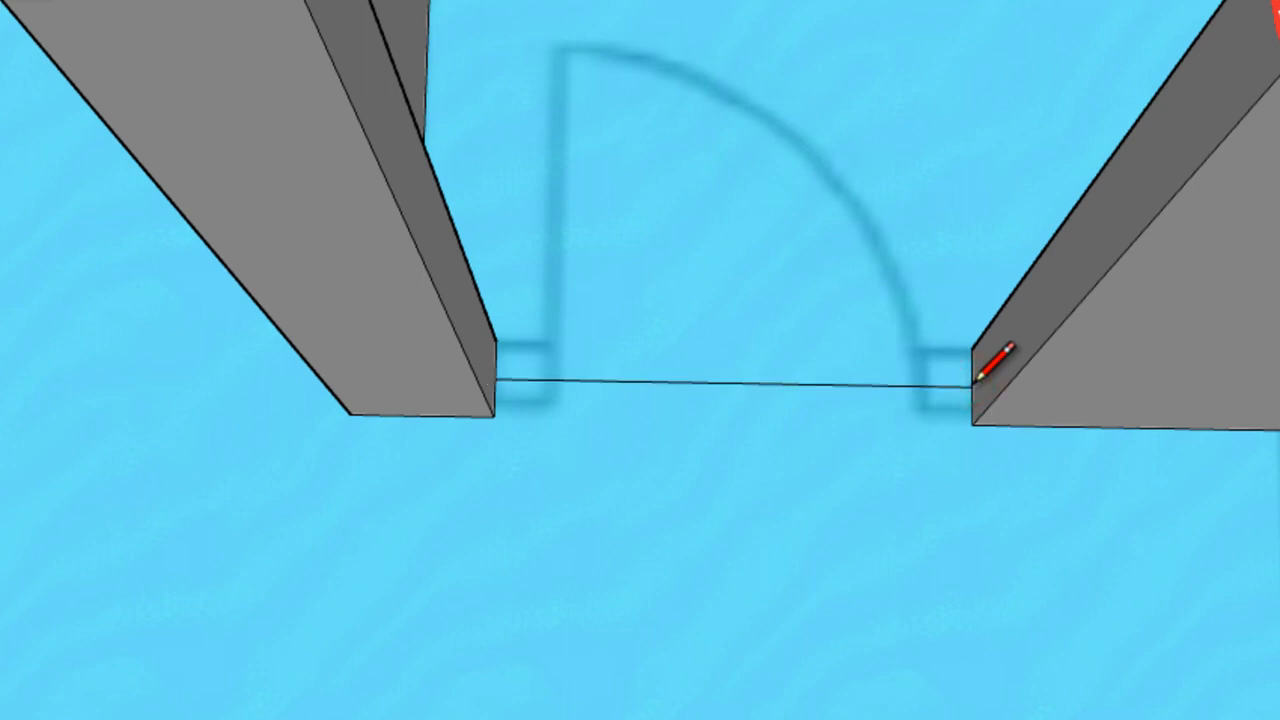
pyautogui.moveTo(724, 456)
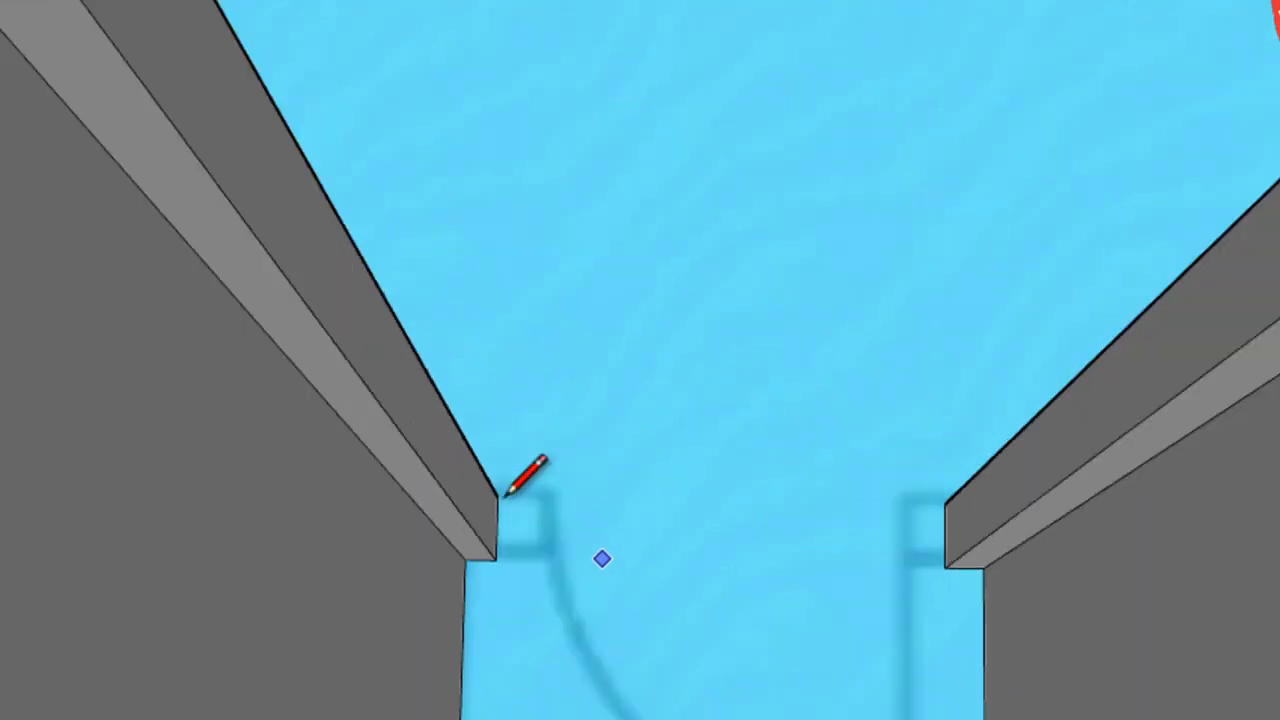
pyautogui.moveTo(496, 528)
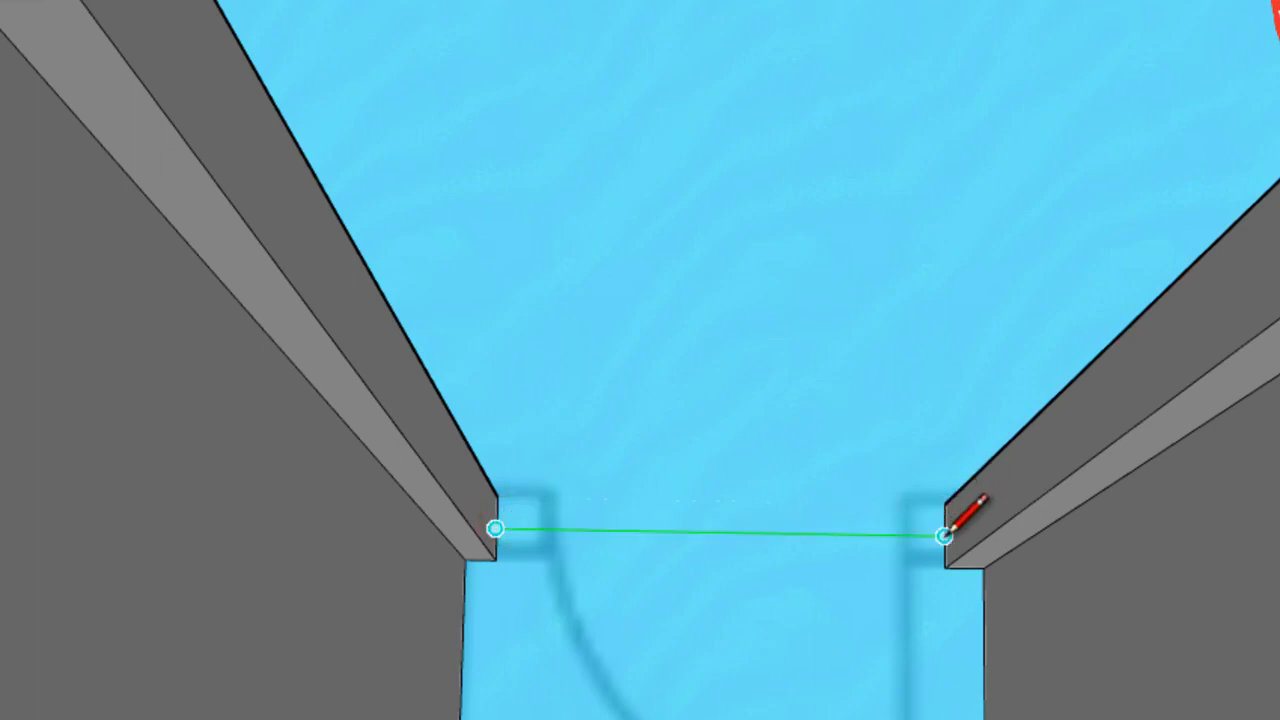
pyautogui.moveTo(944, 536)
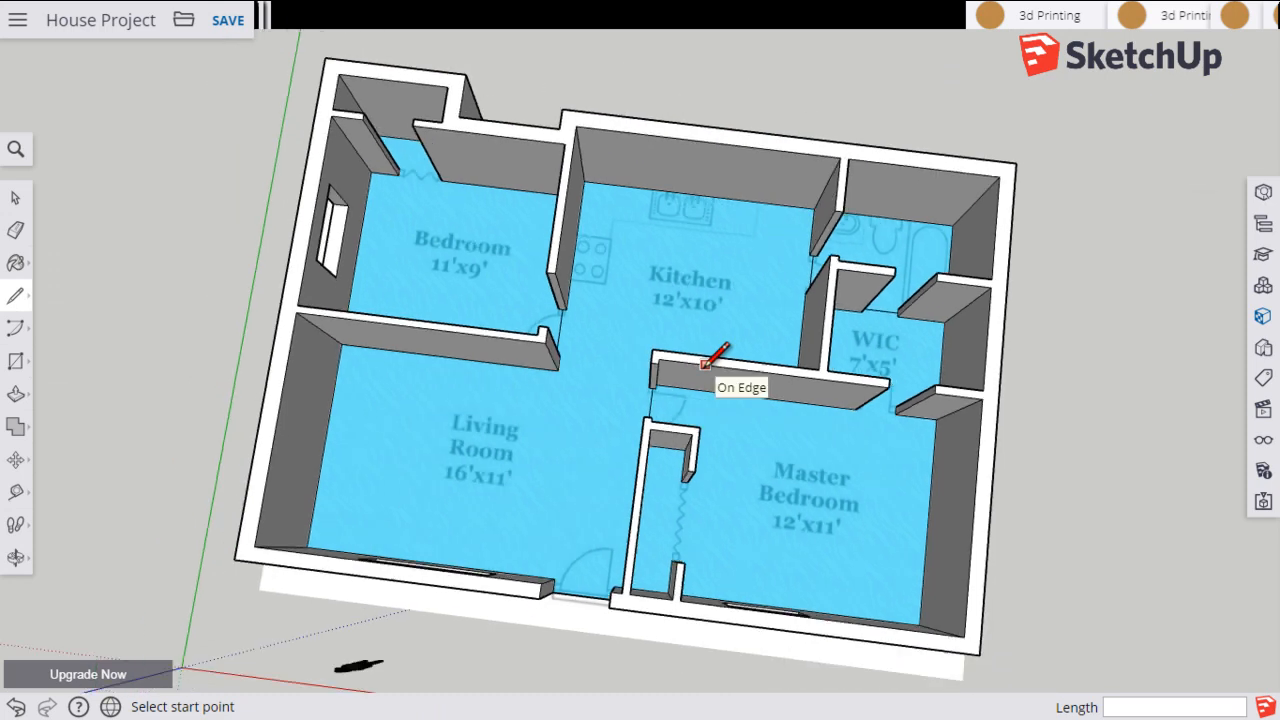
pyautogui.moveTo(676, 390)
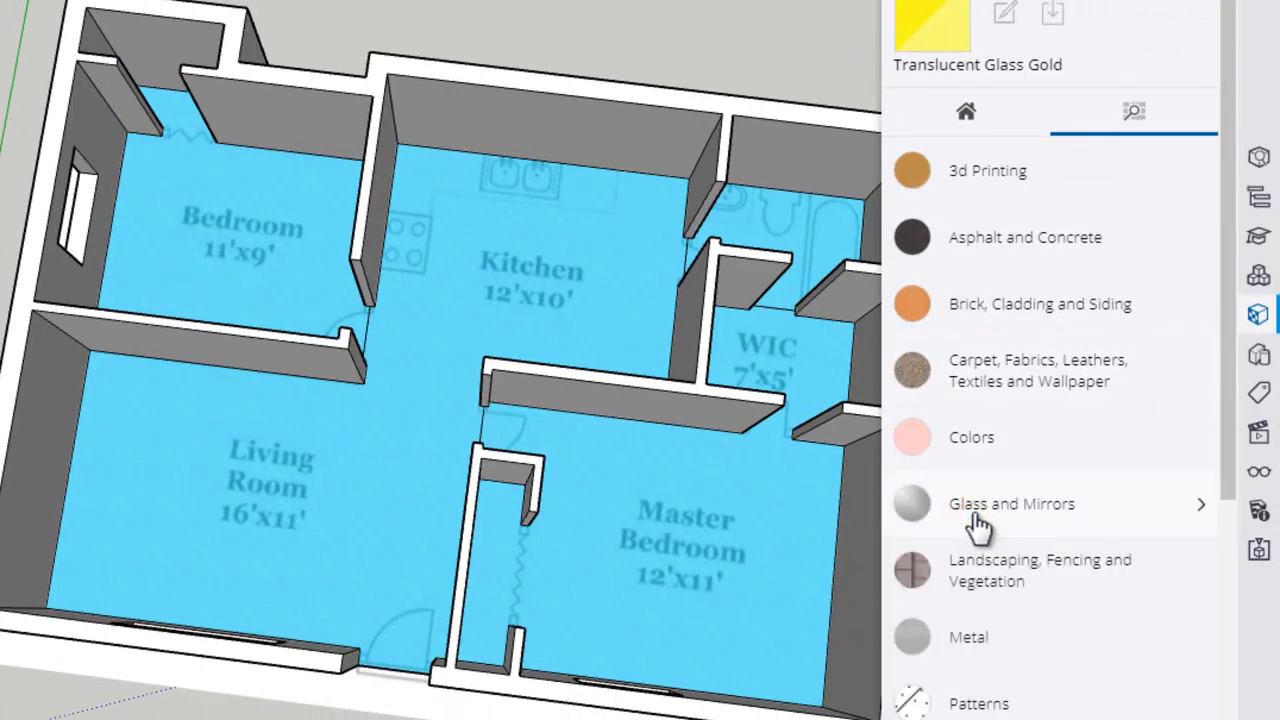
# Step: Apply a brown wood material from the Wood collection to the living room and kitchen floor
pyautogui.scroll(-3)
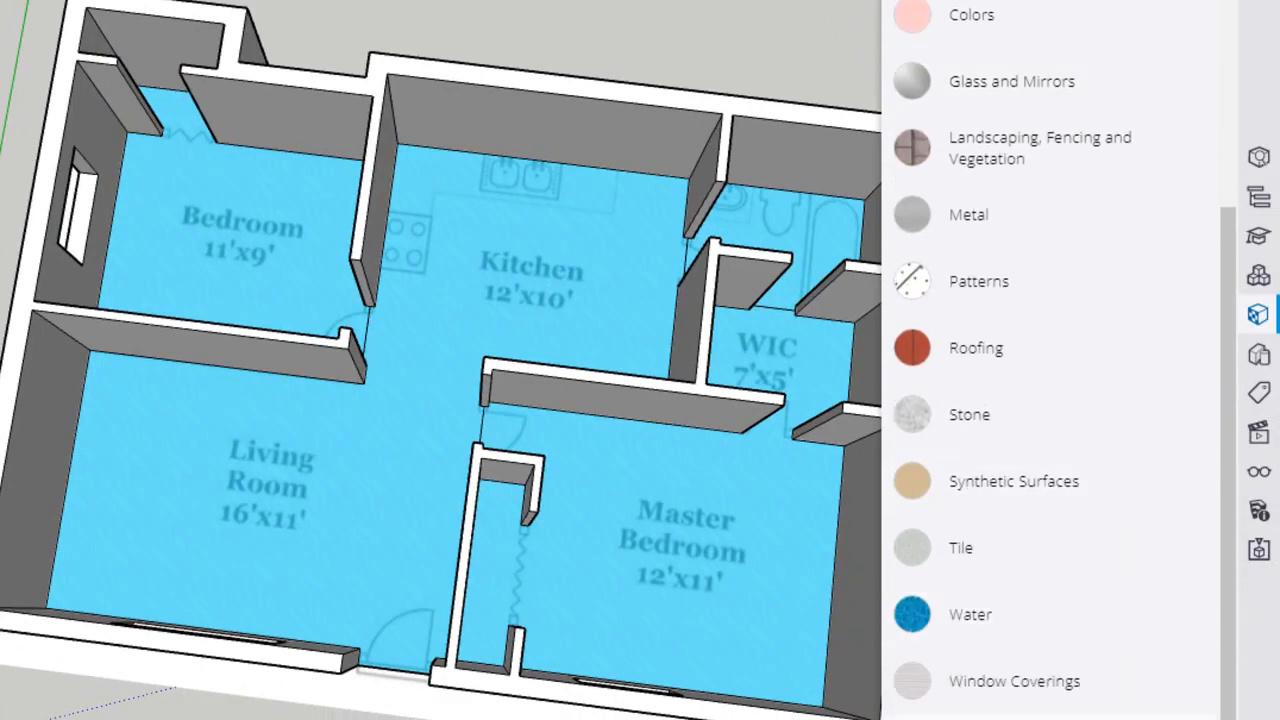
pyautogui.click(968, 496)
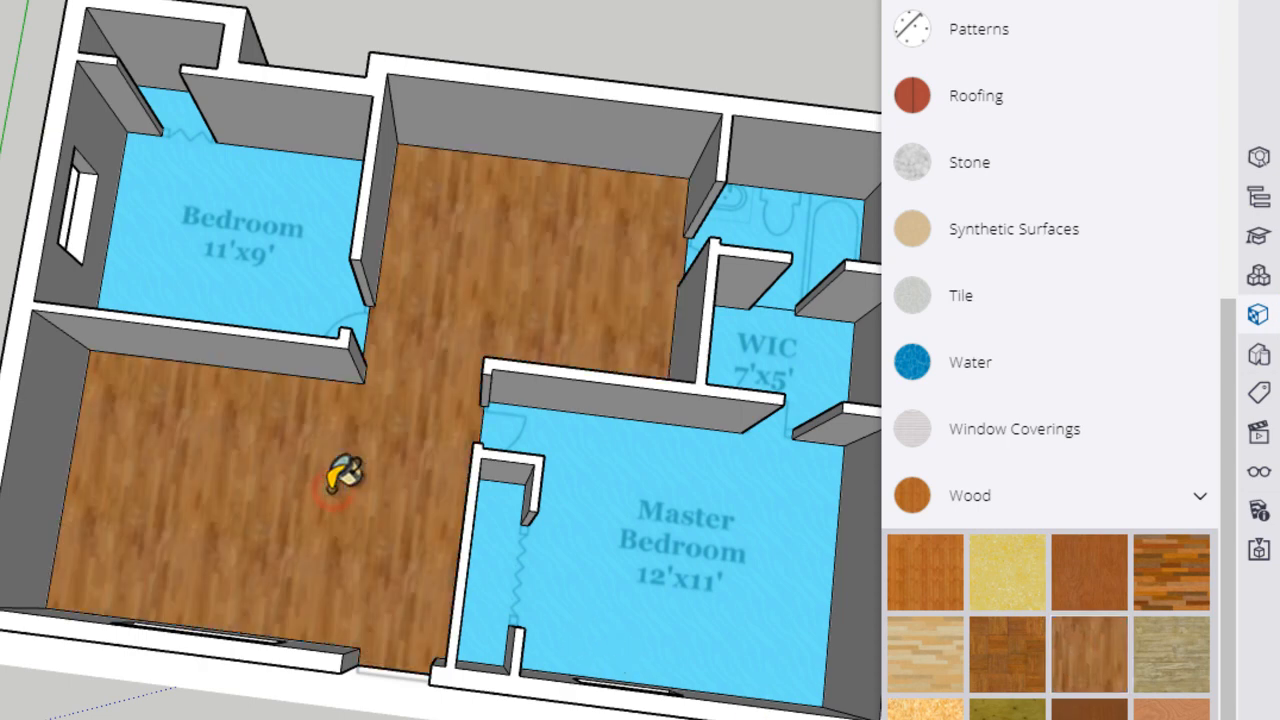
pyautogui.moveTo(110, 504)
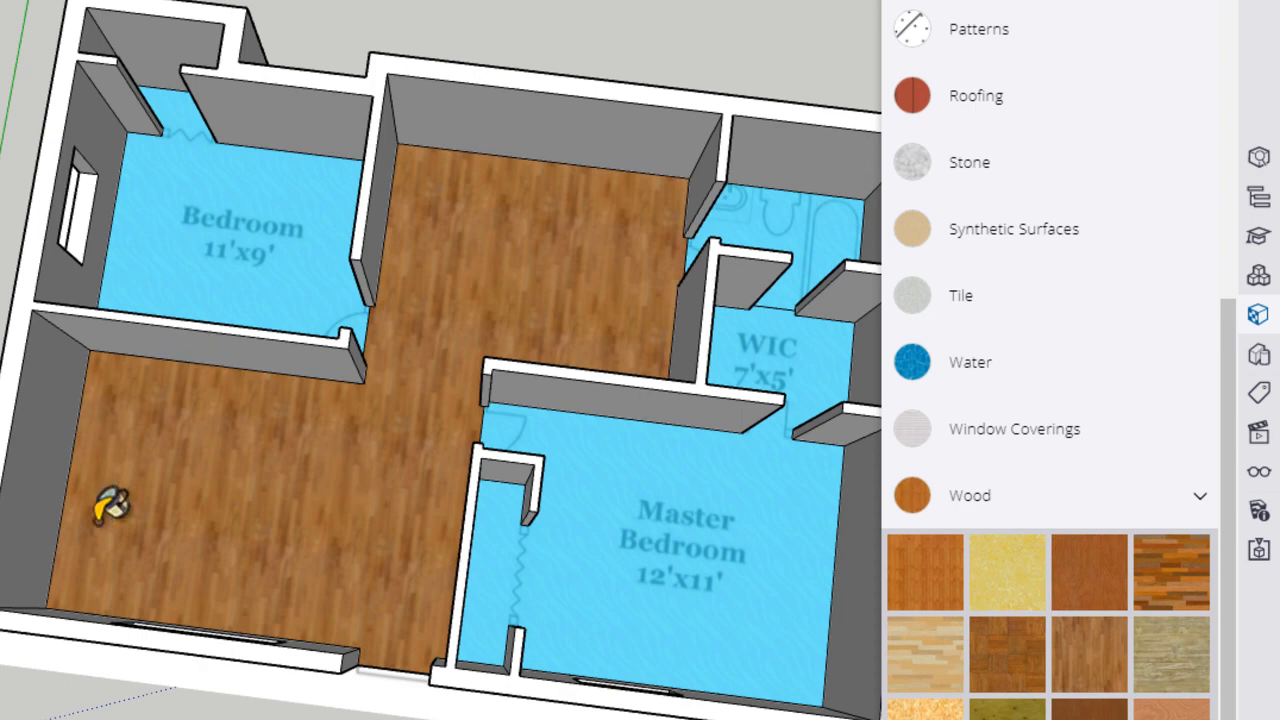
pyautogui.moveTo(544, 210)
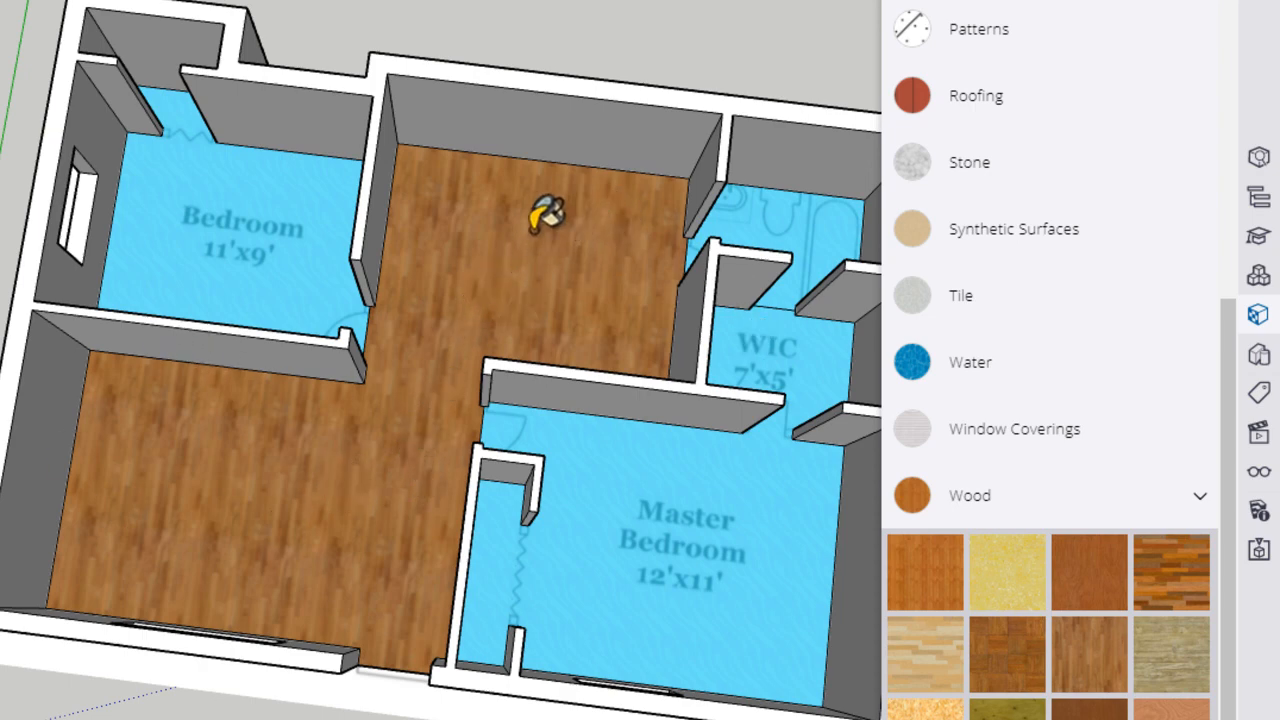
pyautogui.moveTo(200, 480)
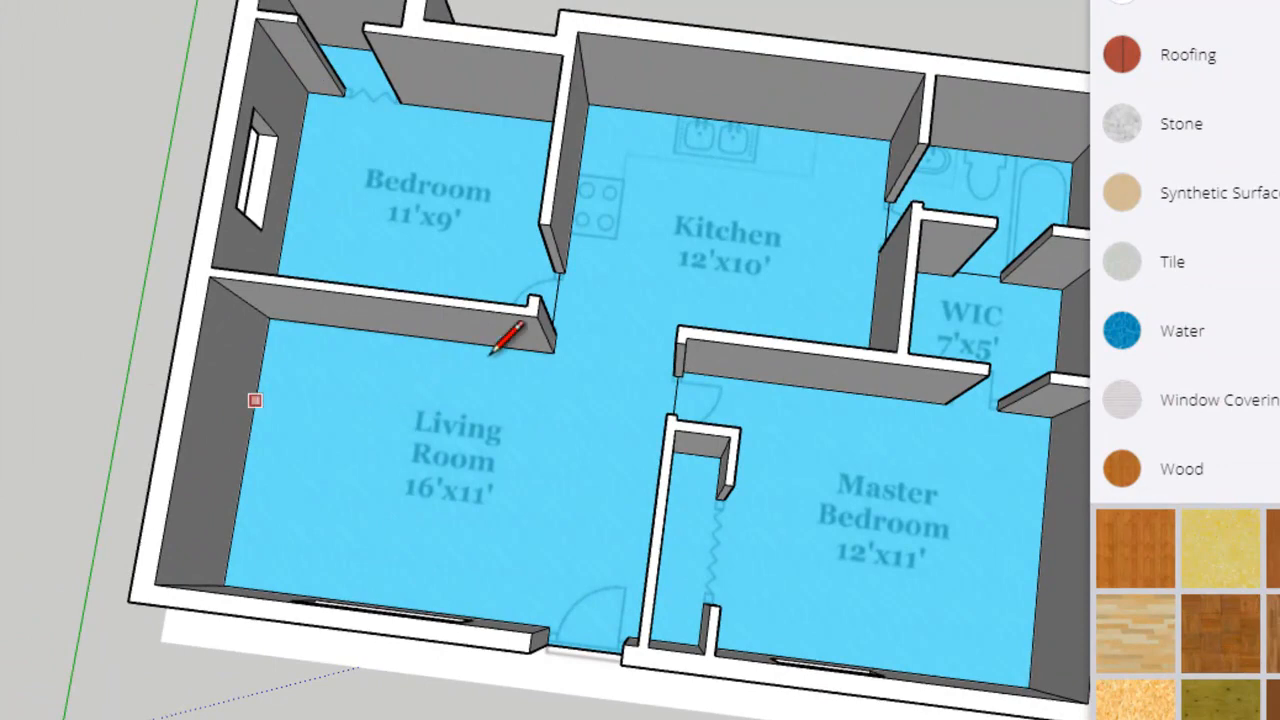
# Step: Undo the wood paint so the whole floor returns to blue
pyautogui.scroll(3)
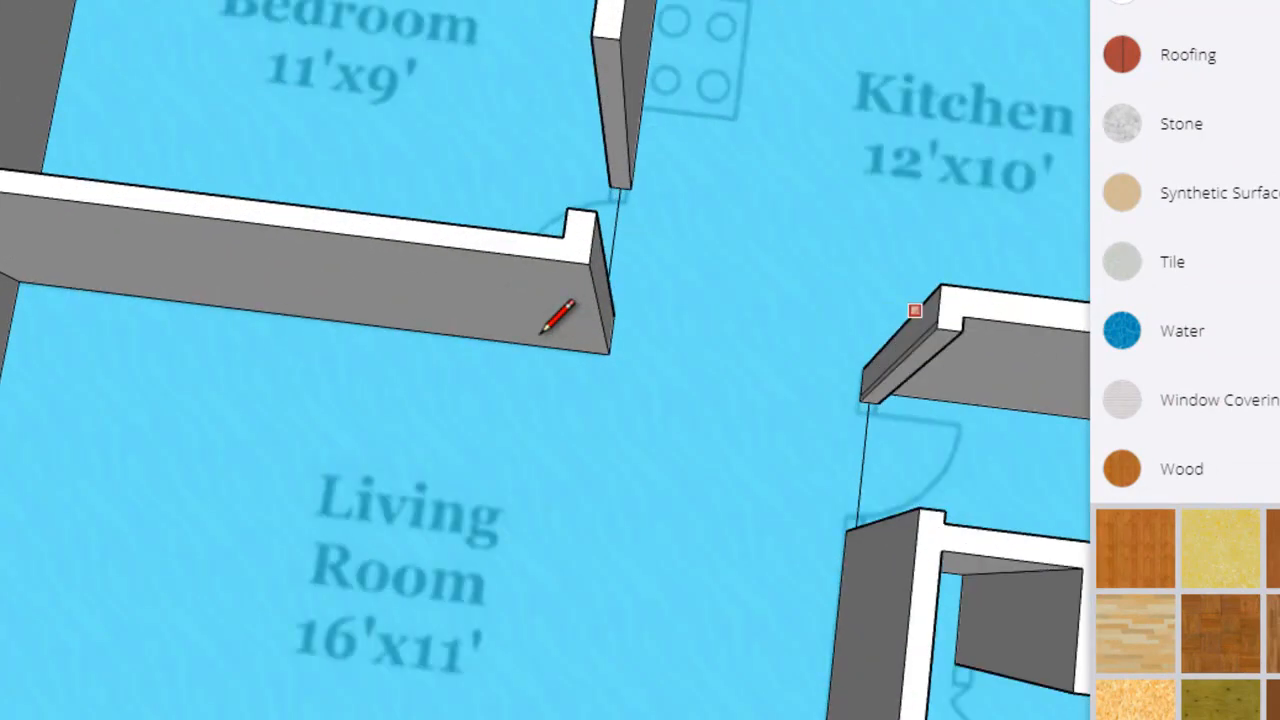
pyautogui.moveTo(862, 370)
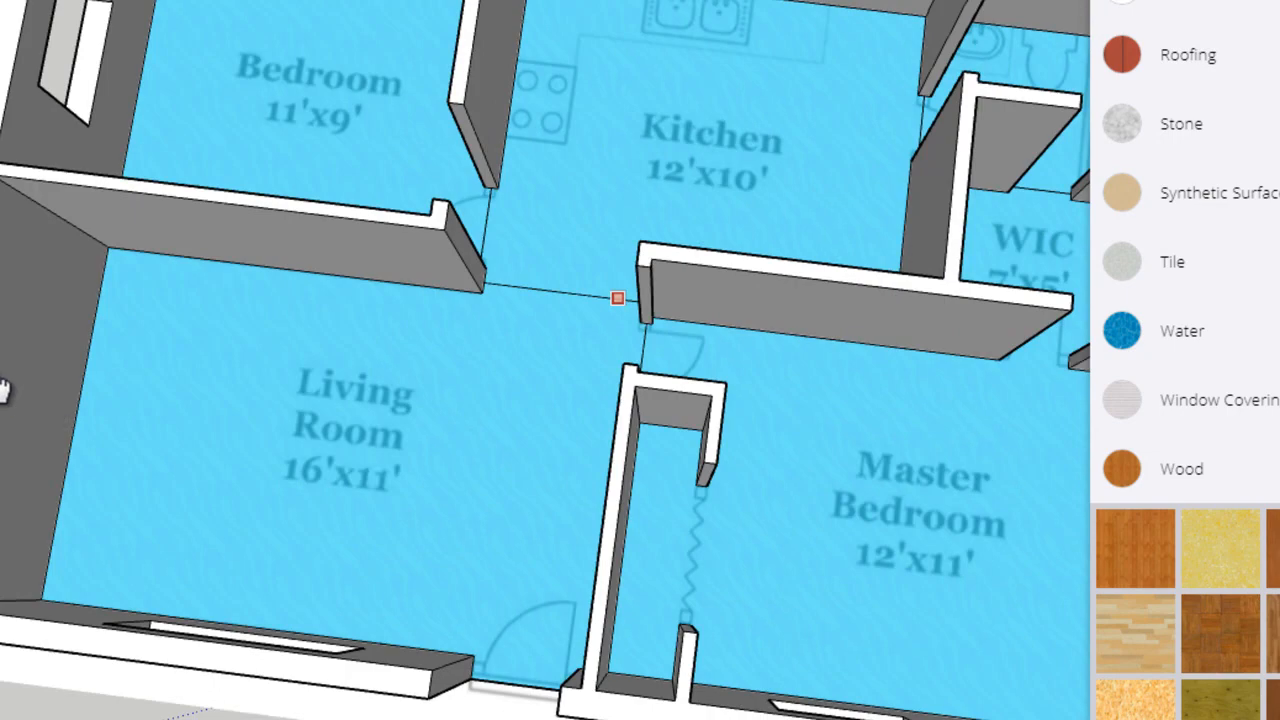
# Step: Paint the living room floor face with the wood material
pyautogui.click(1180, 468)
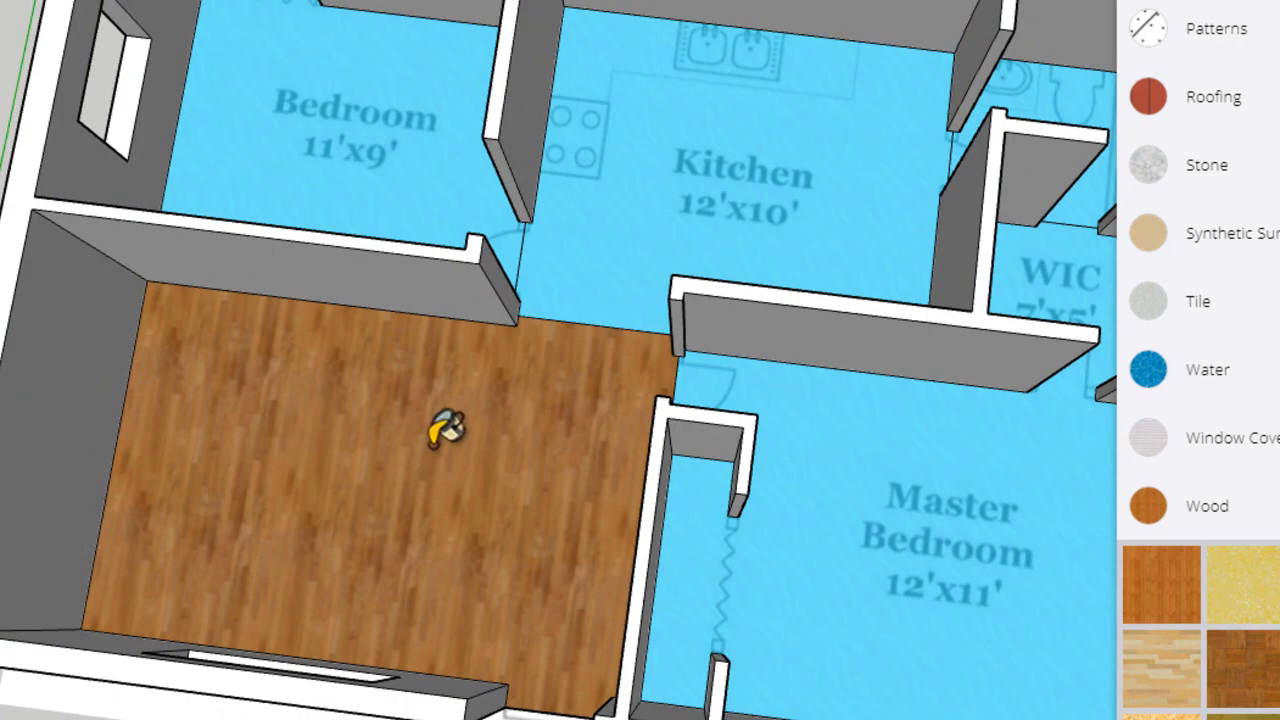
pyautogui.moveTo(916, 480)
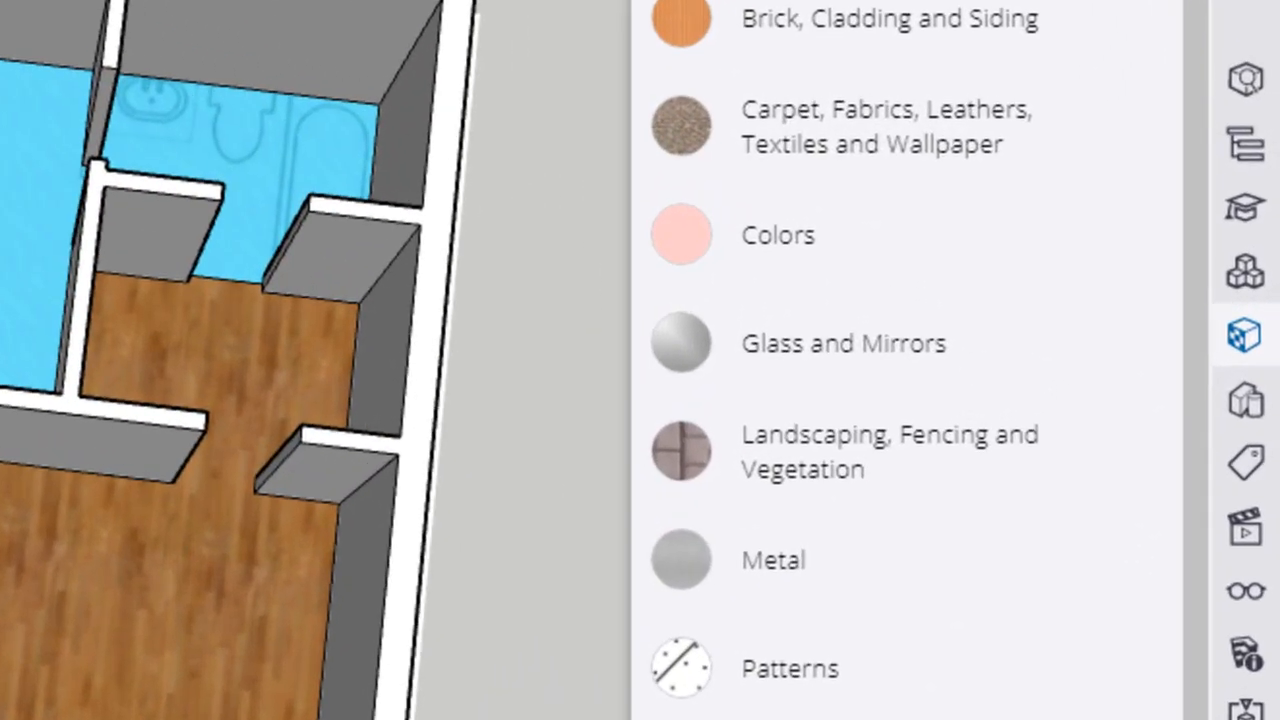
pyautogui.moveTo(664, 120)
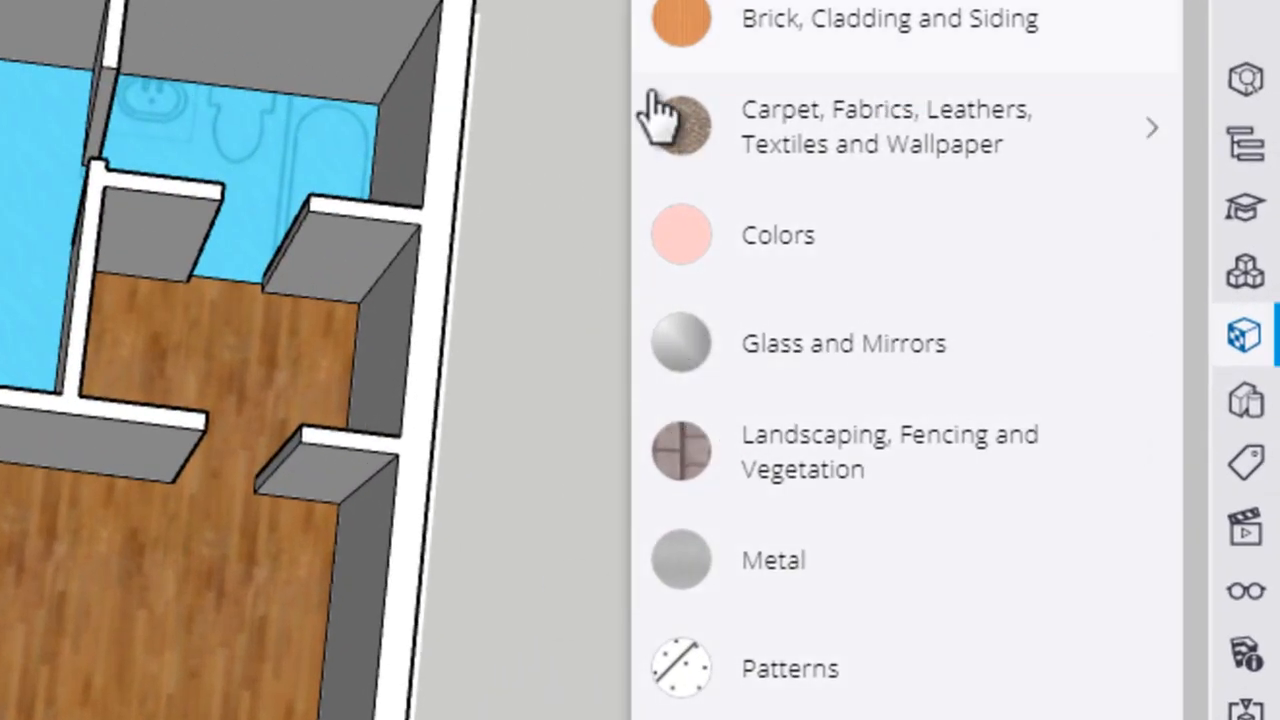
# Step: Choose the gray carpet texture from the Carpet, Fabrics, Leathers, Textiles and Wallpaper collection
pyautogui.click(890, 126)
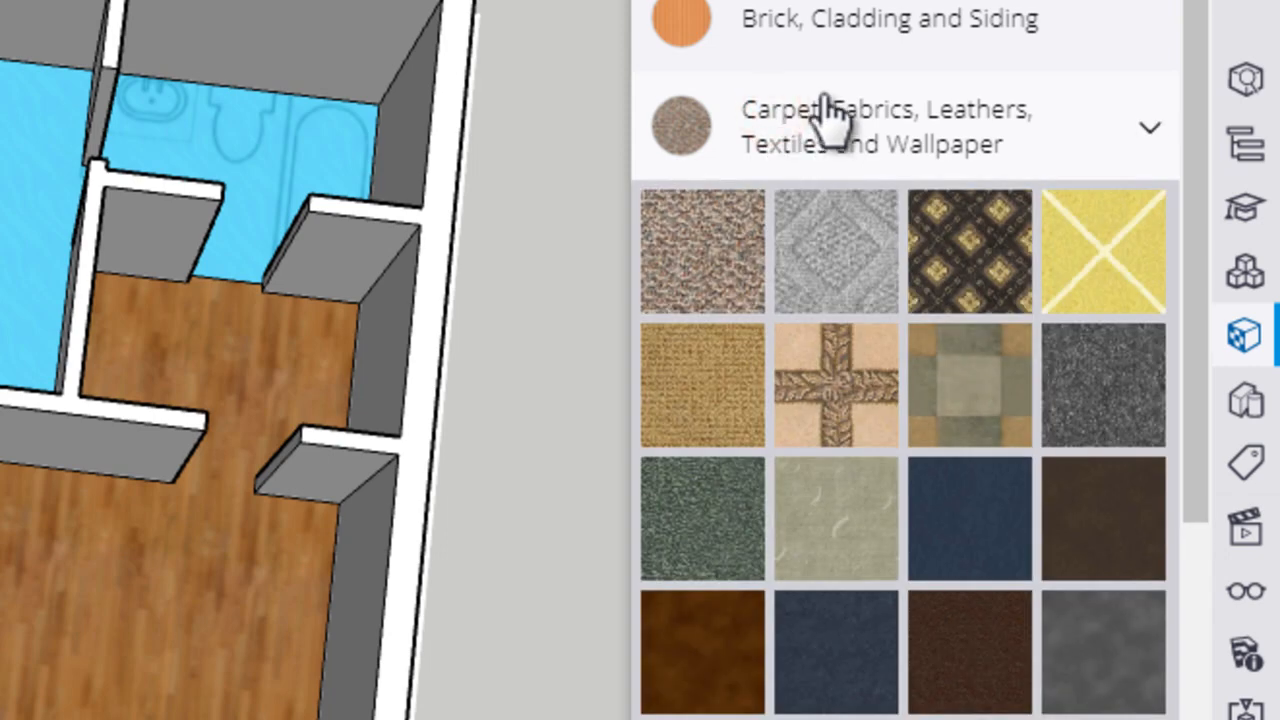
pyautogui.click(1104, 384)
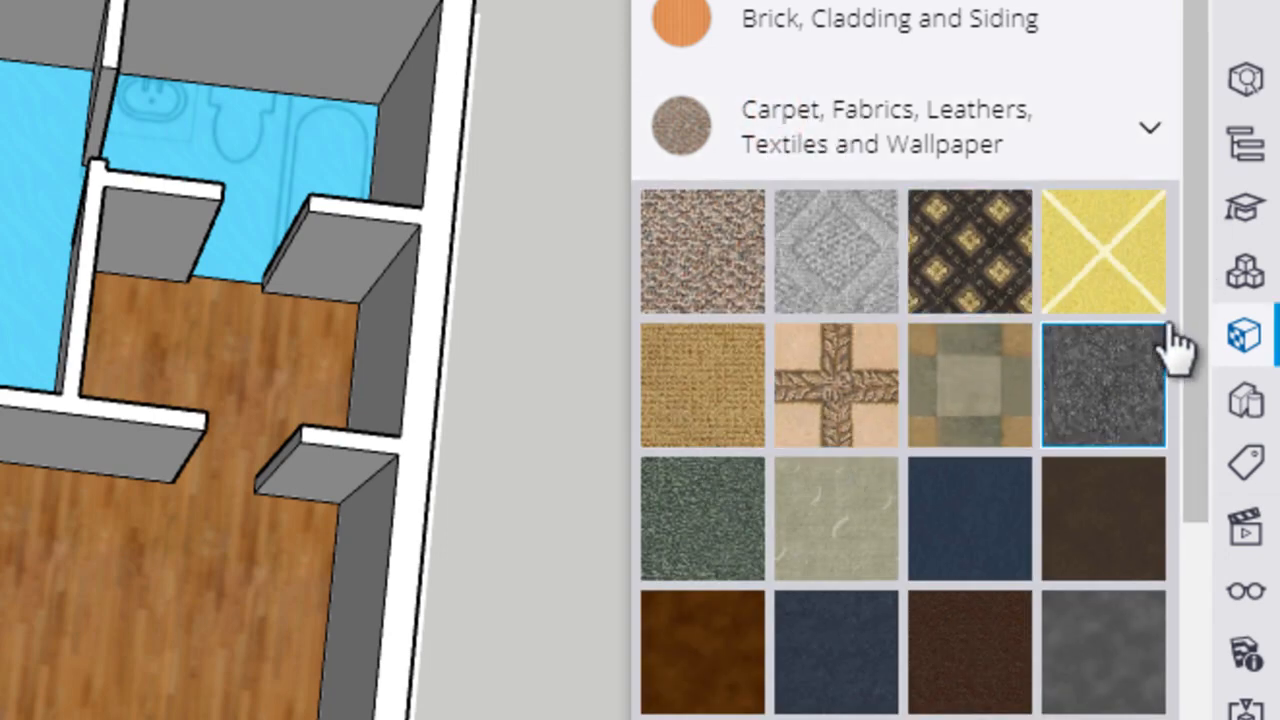
pyautogui.moveTo(1120, 410)
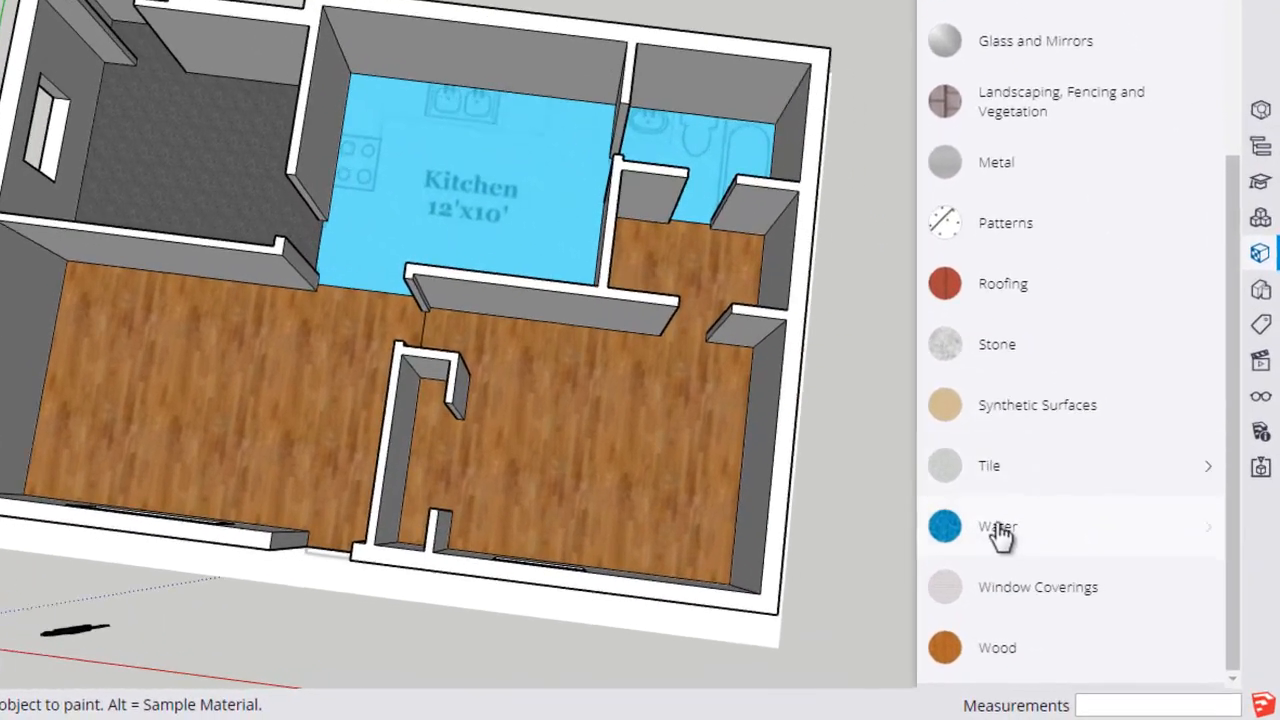
# Step: Browse the Tile collection for gray kitchen tile and pale green bathroom tile
pyautogui.click(988, 464)
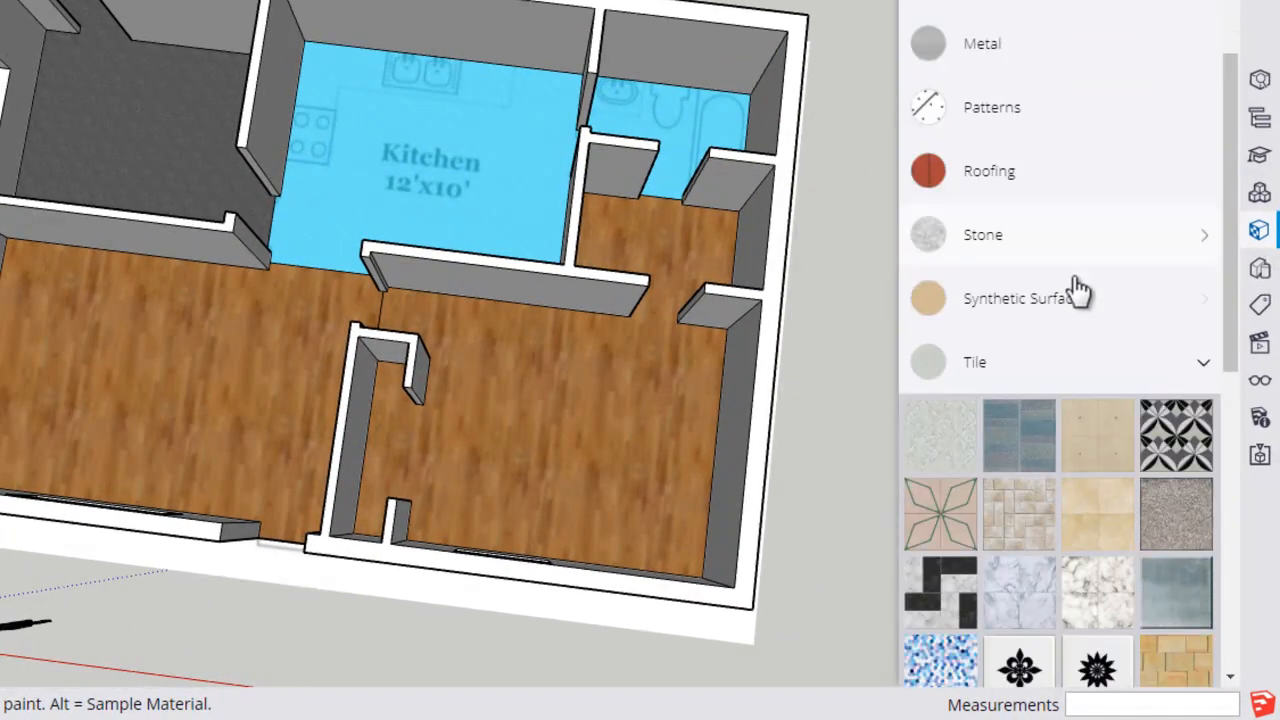
pyautogui.scroll(-3)
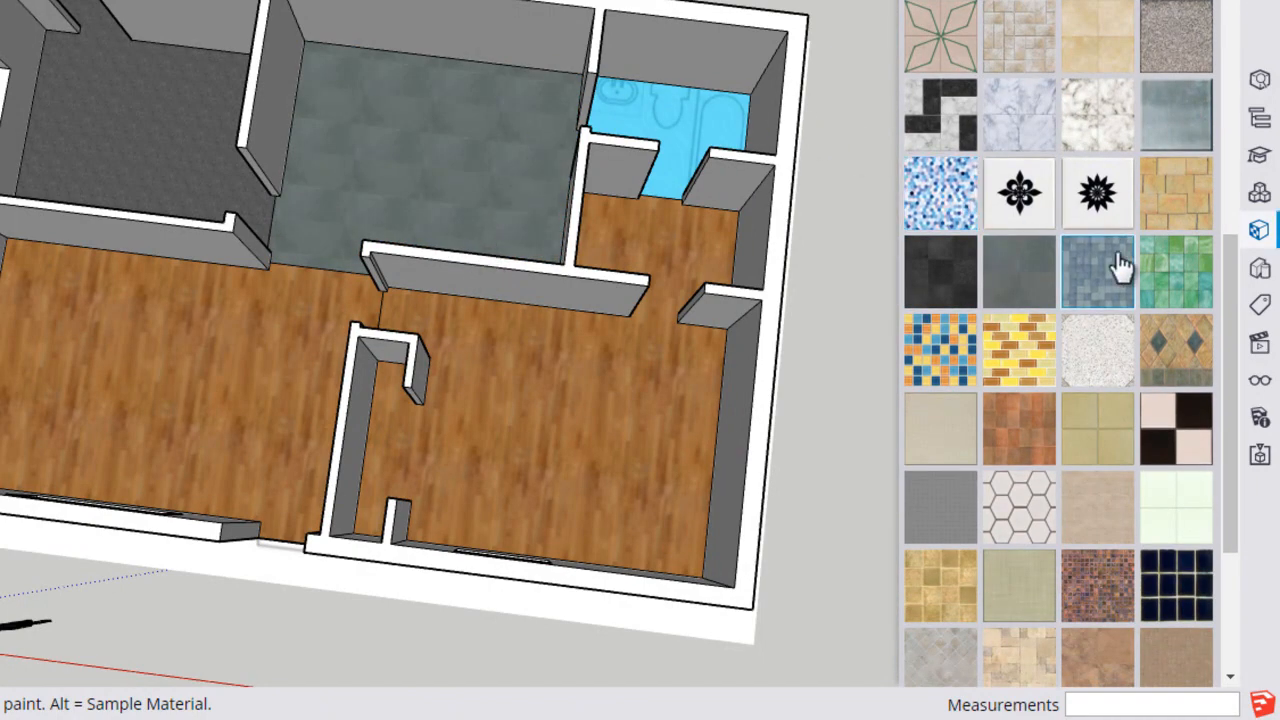
pyautogui.scroll(-3)
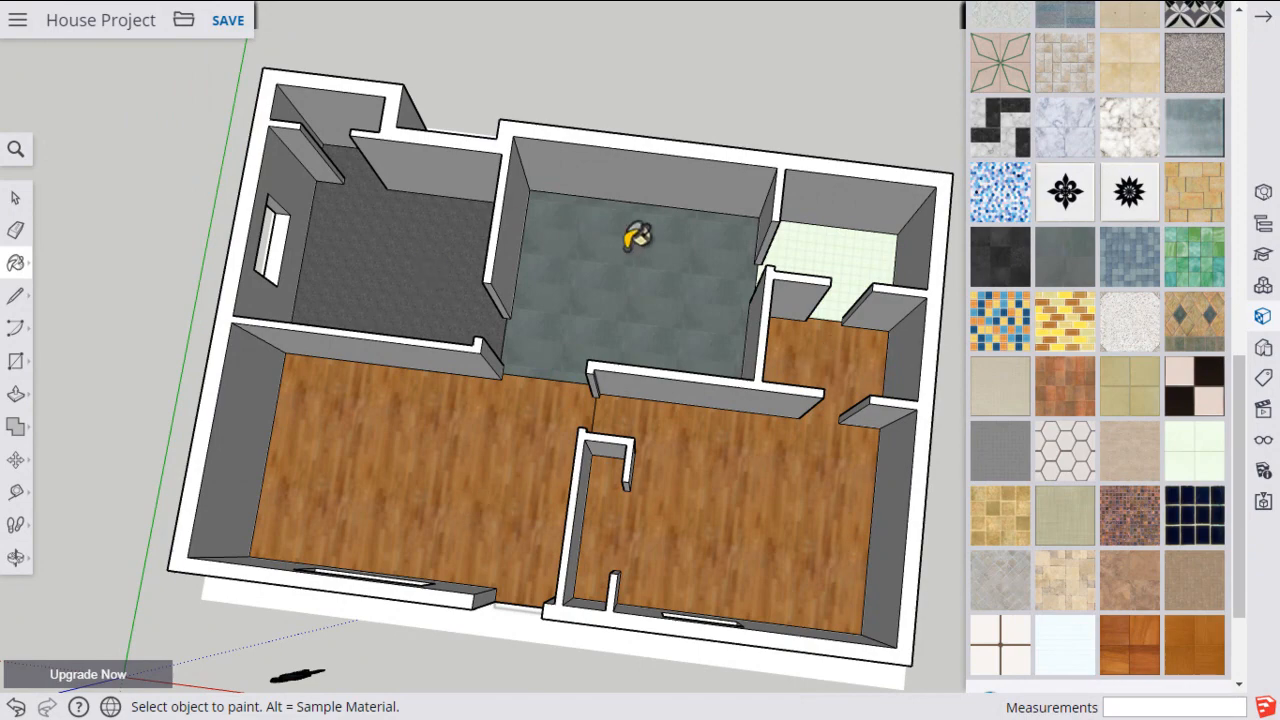
pyautogui.moveTo(624, 436)
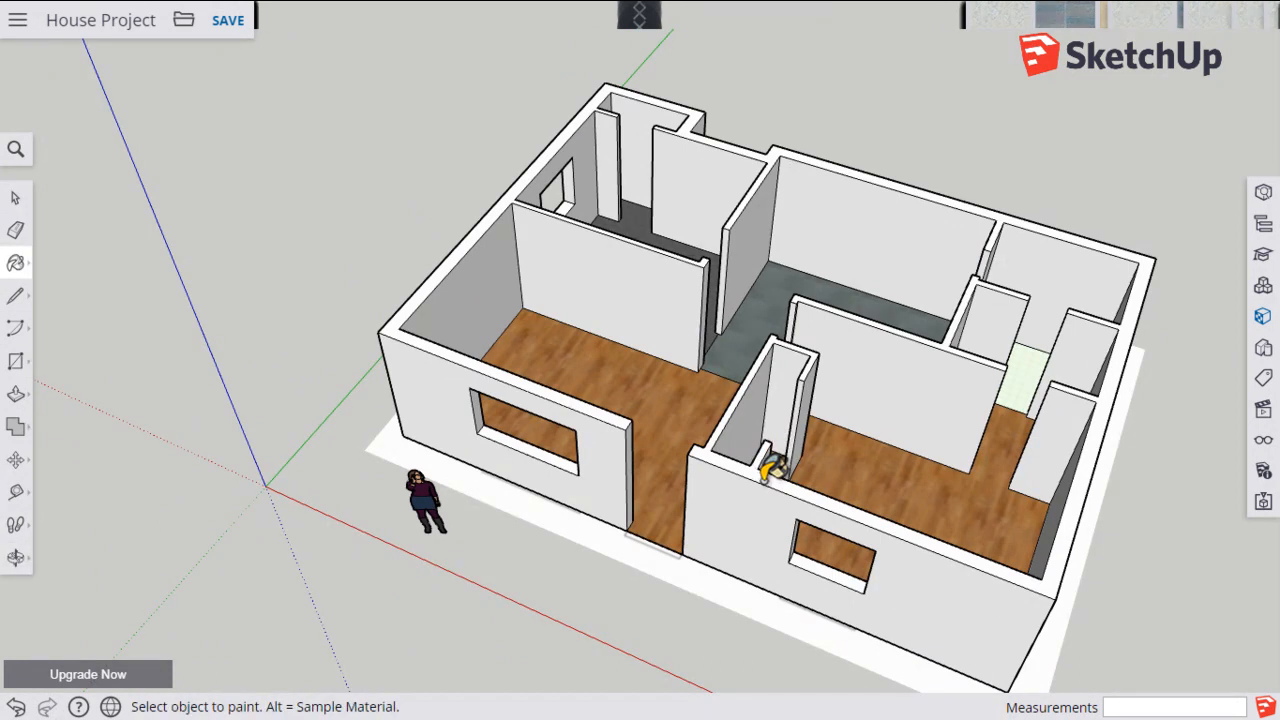
pyautogui.moveTo(640, 344)
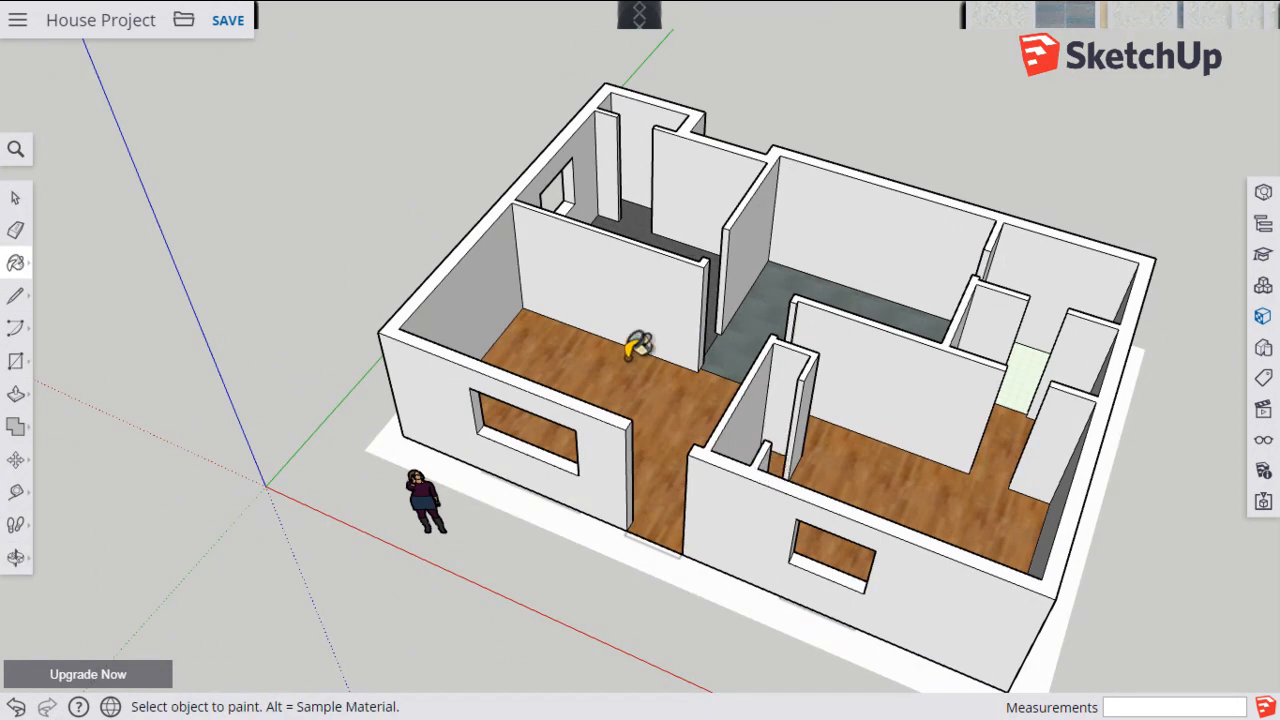